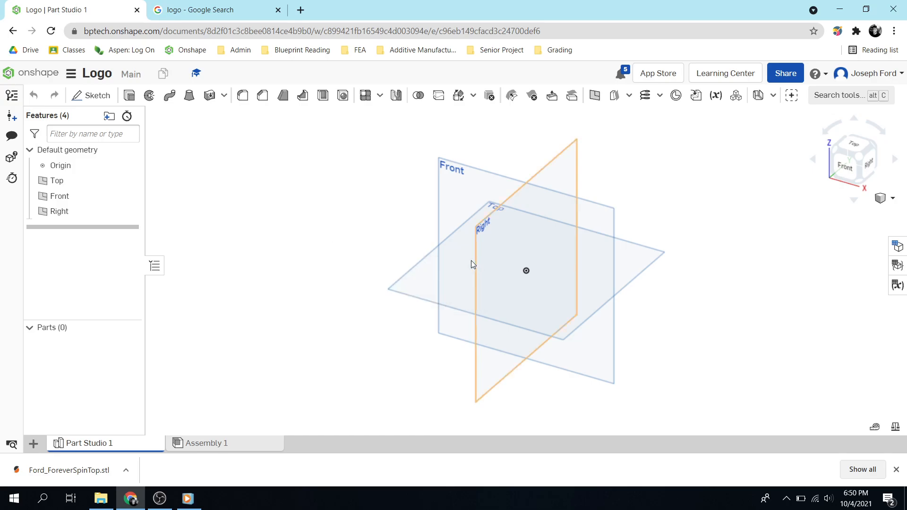
mouse_move(66, 9)
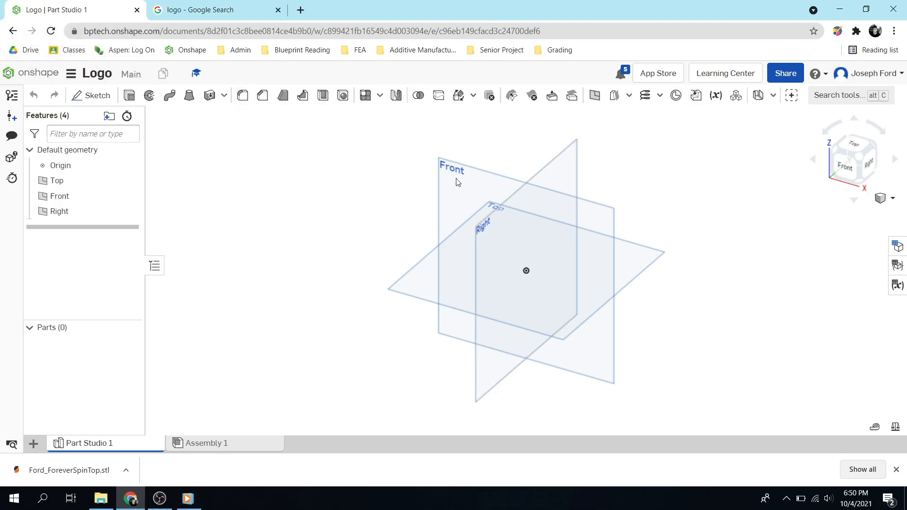
mouse_move(310, 191)
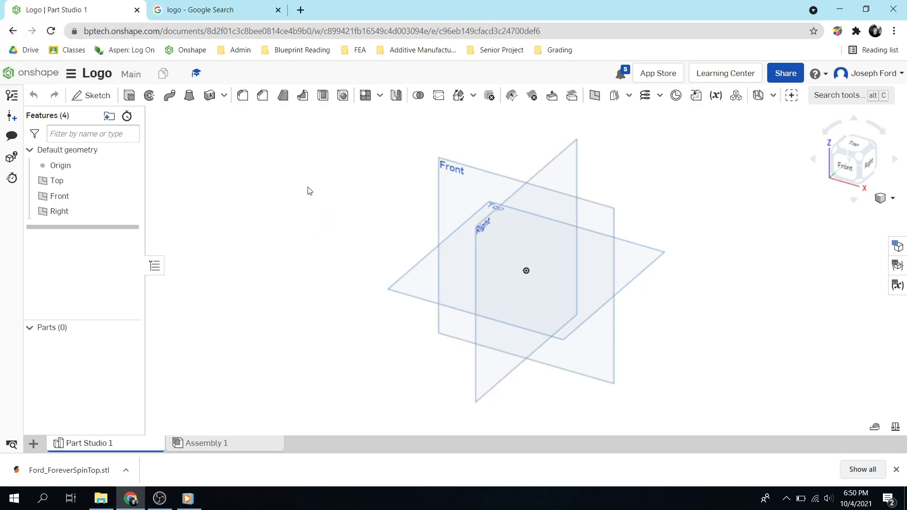
mouse_move(497, 174)
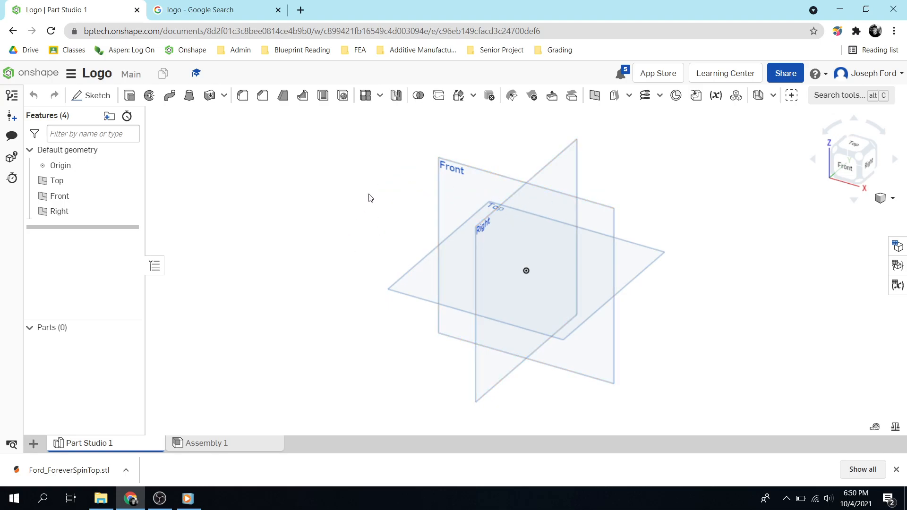
mouse_move(514, 159)
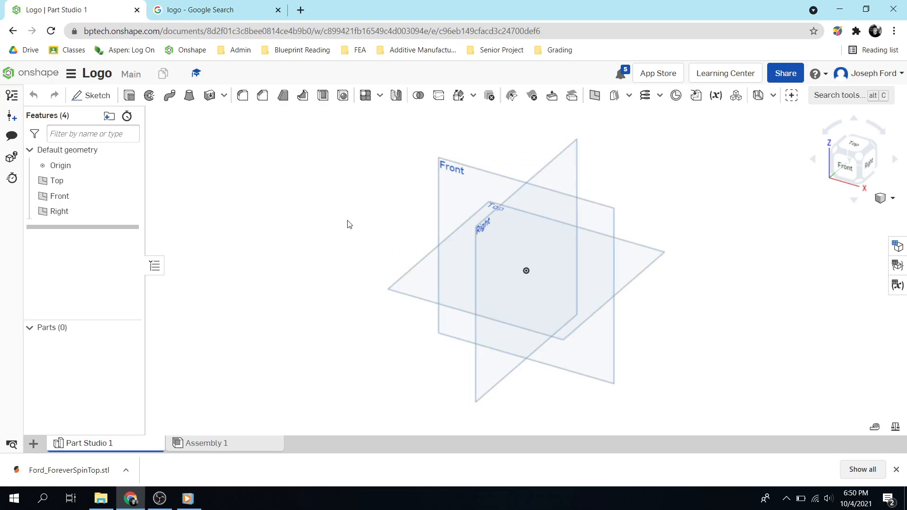
mouse_move(272, 145)
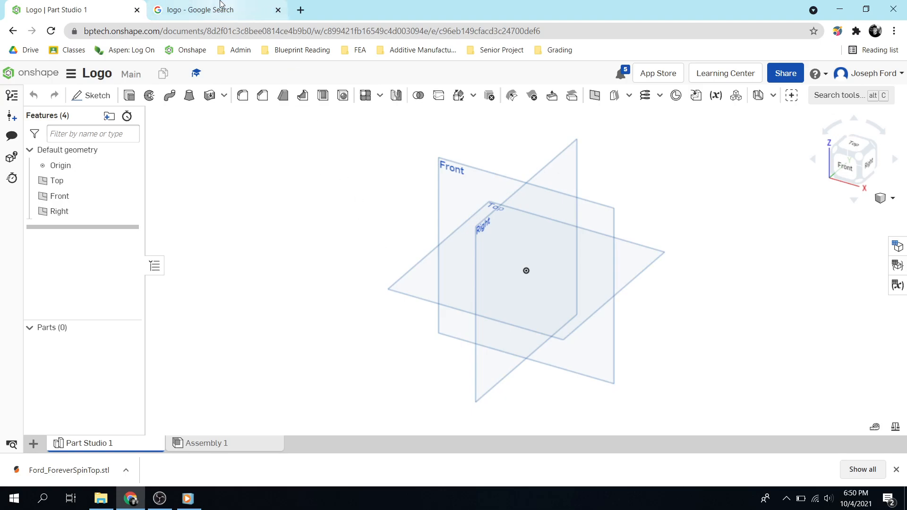
mouse_move(206, 4)
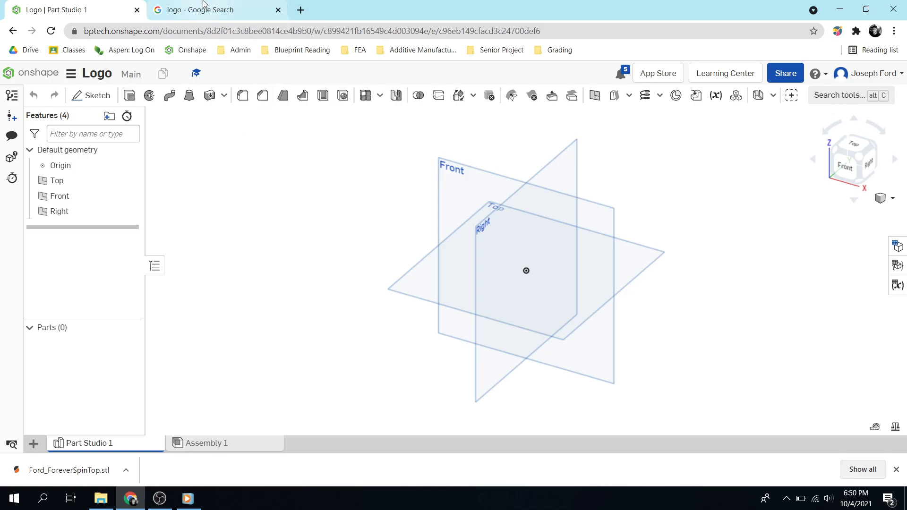
mouse_move(212, 7)
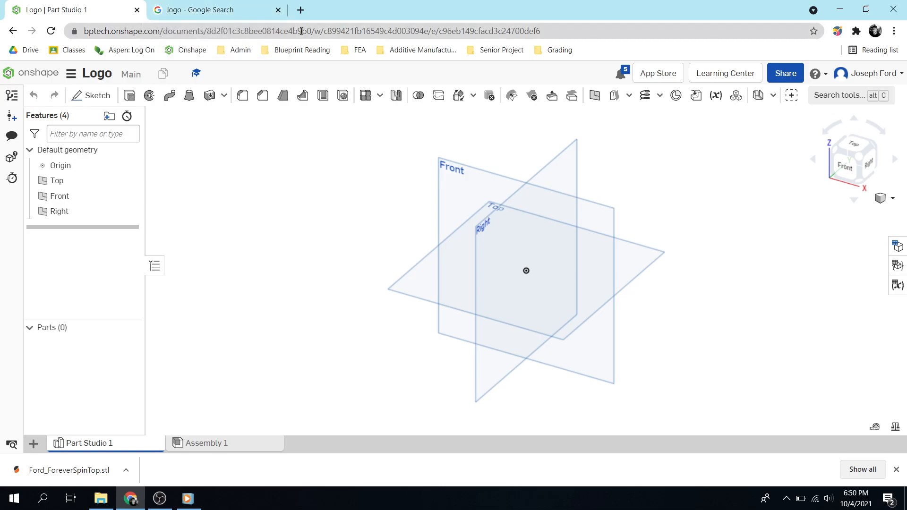
mouse_move(305, 56)
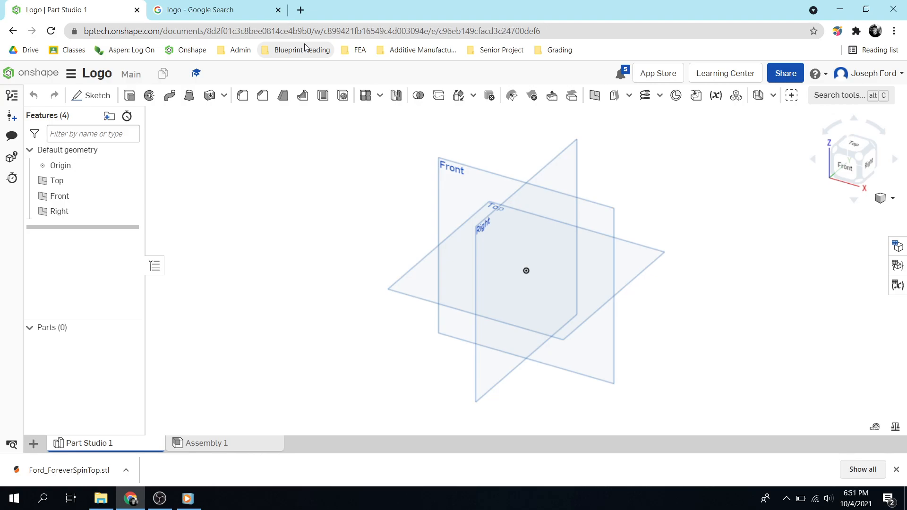
Search Google Images for 'venom logo' and preview the Venom face logo result.
left_click(204, 9)
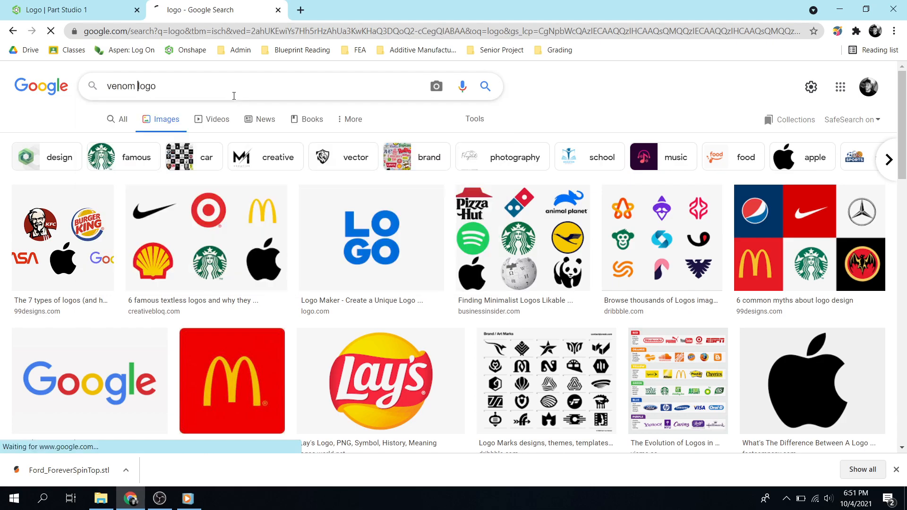
key("Enter")
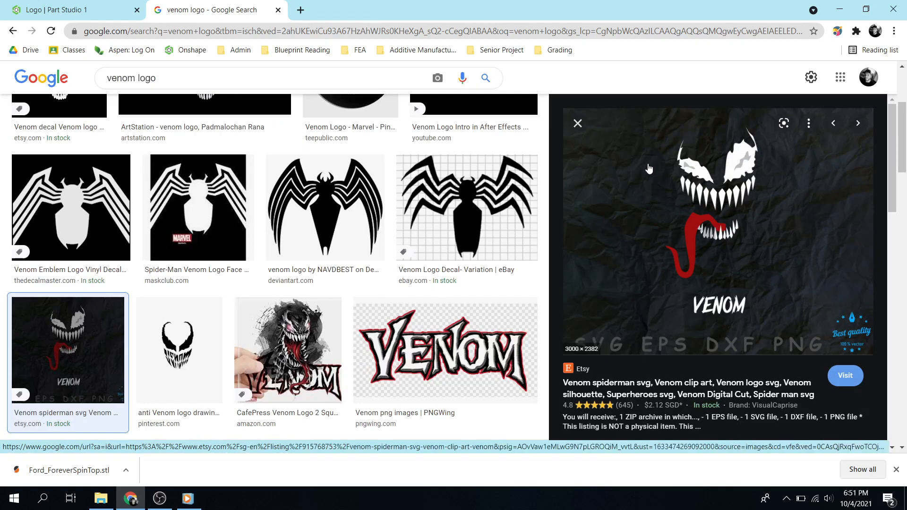
mouse_move(769, 135)
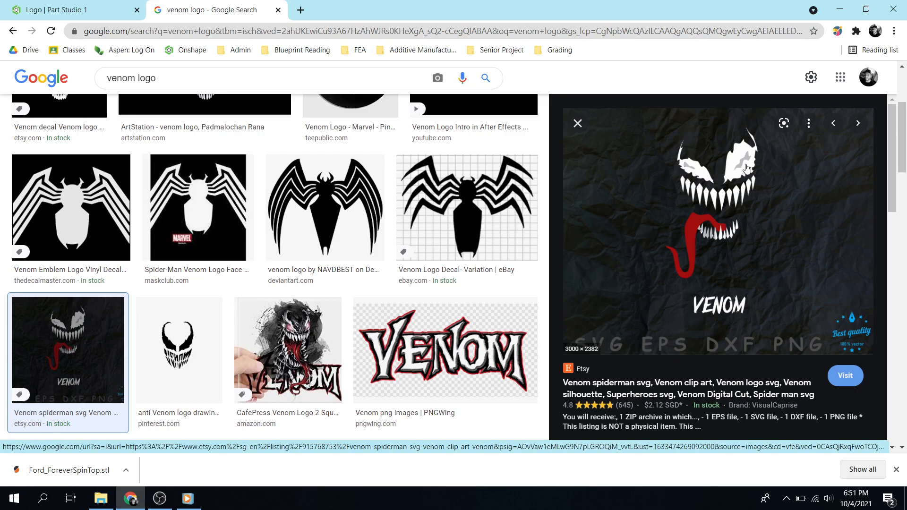
mouse_move(755, 164)
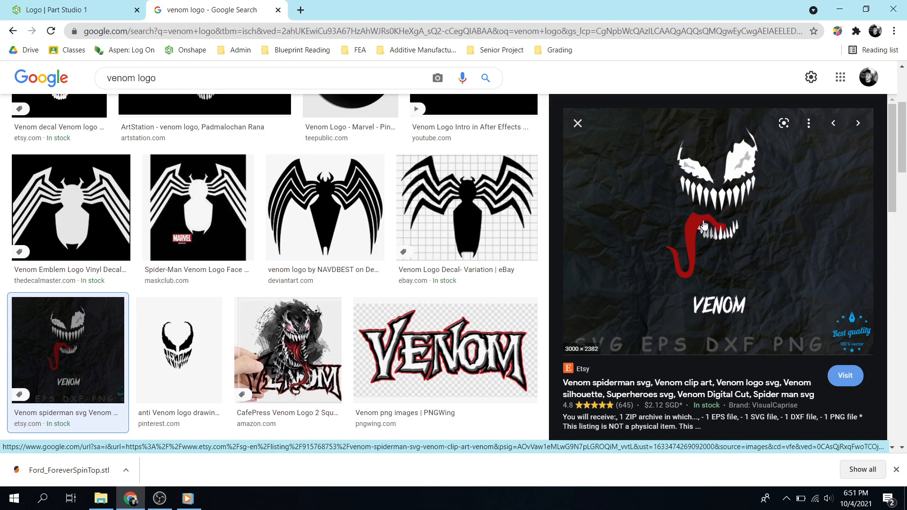
mouse_move(685, 142)
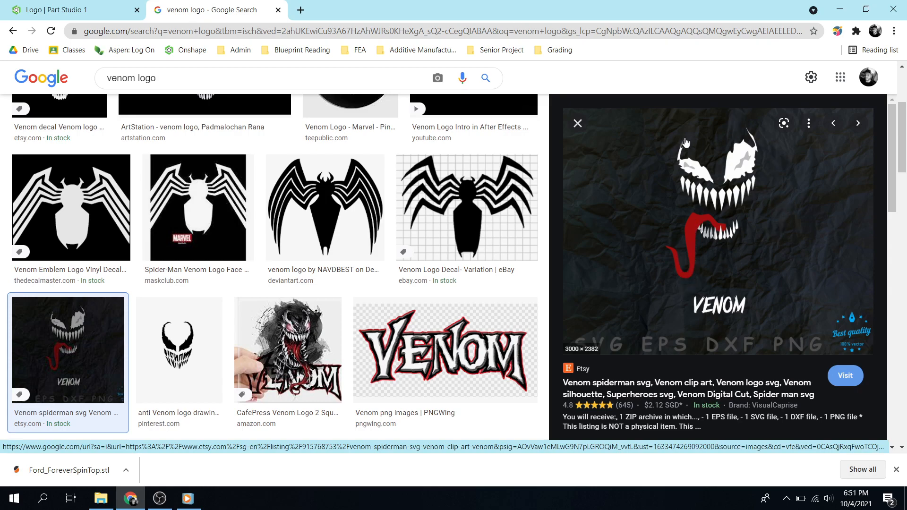
mouse_move(780, 169)
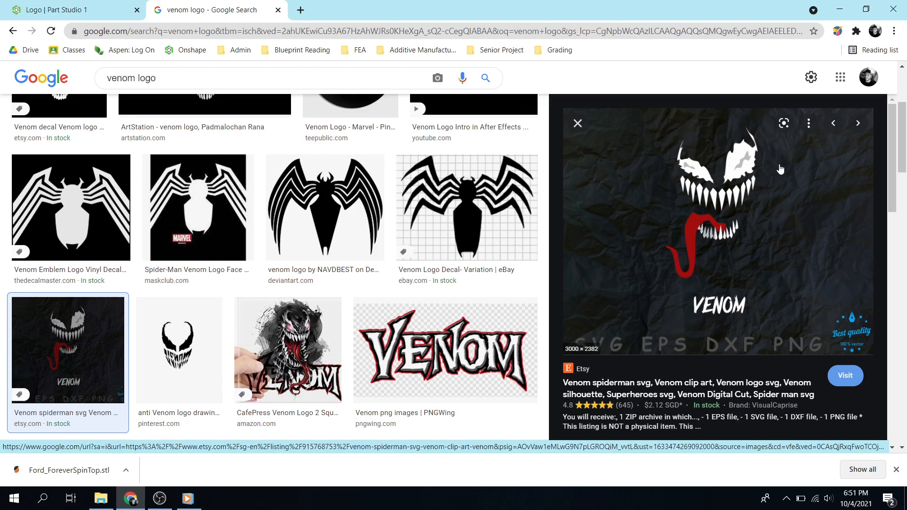
mouse_move(693, 120)
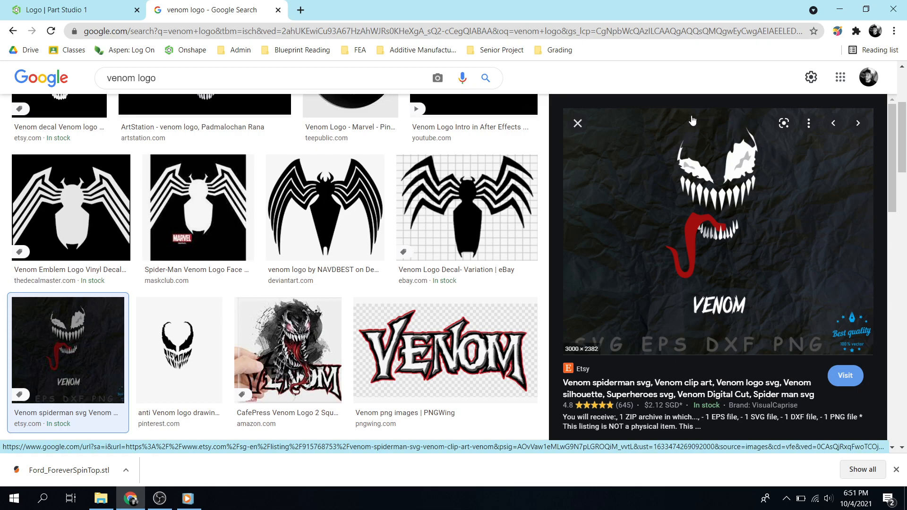
mouse_move(698, 138)
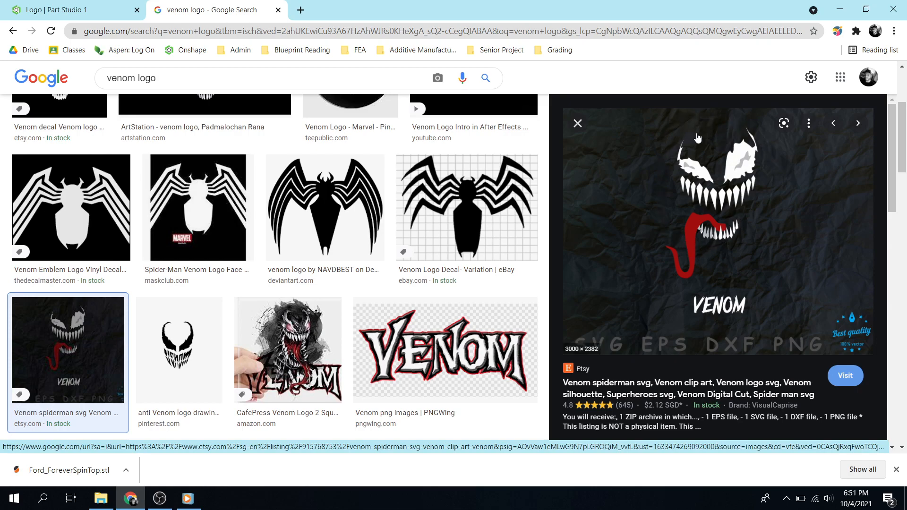
mouse_move(720, 220)
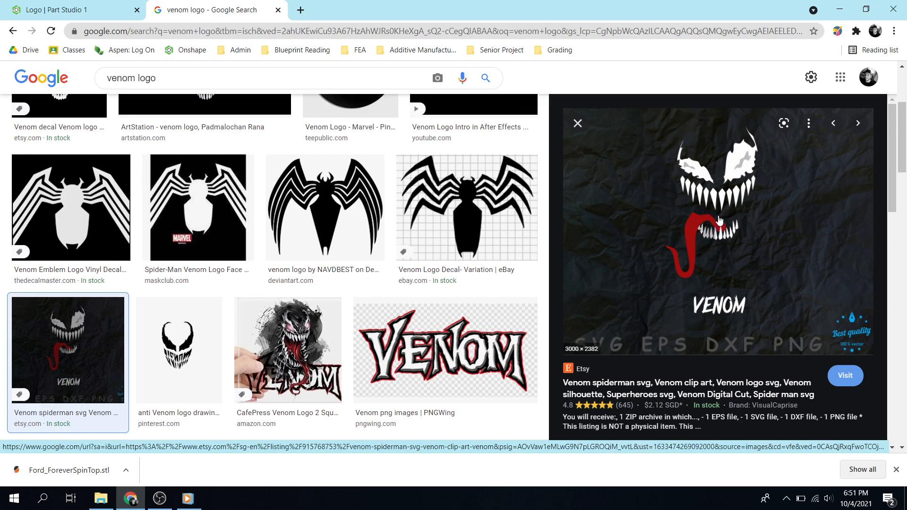
mouse_move(691, 270)
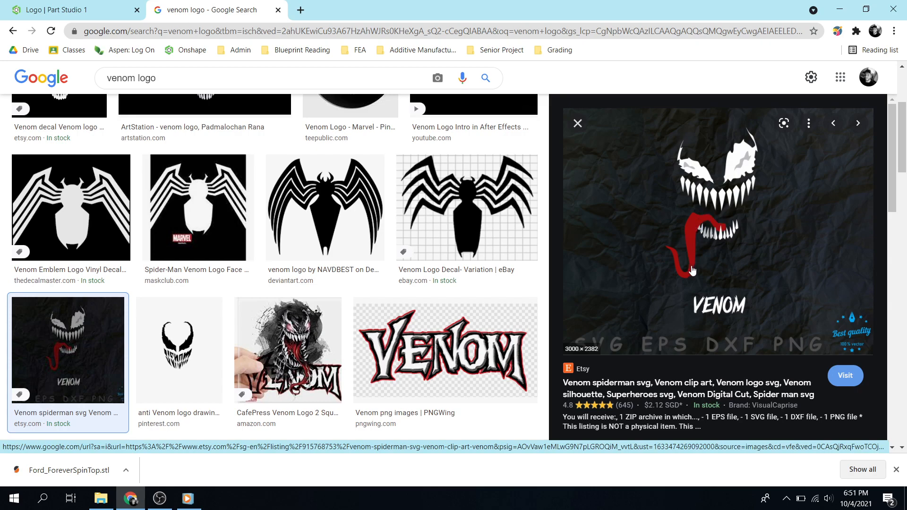
mouse_move(714, 236)
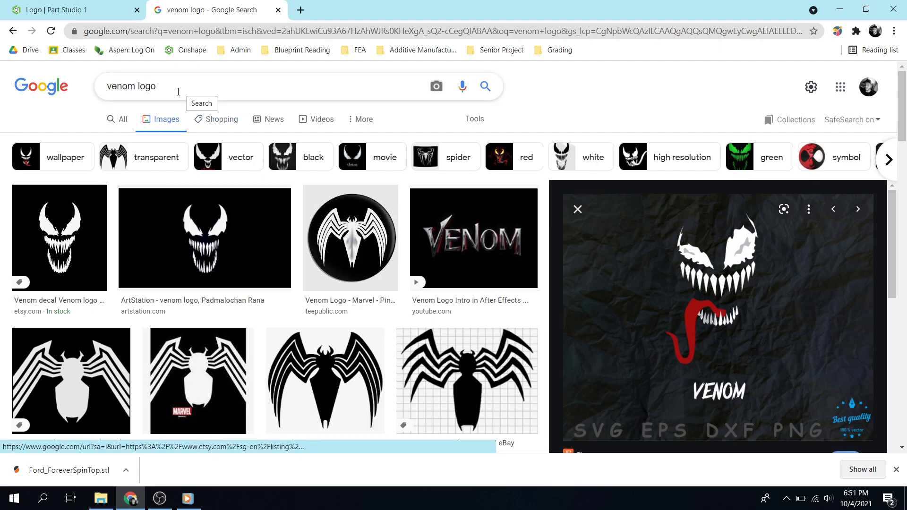
Search Google Images for 'logo' and preview the Dribbble logos collection.
double_click(121, 86)
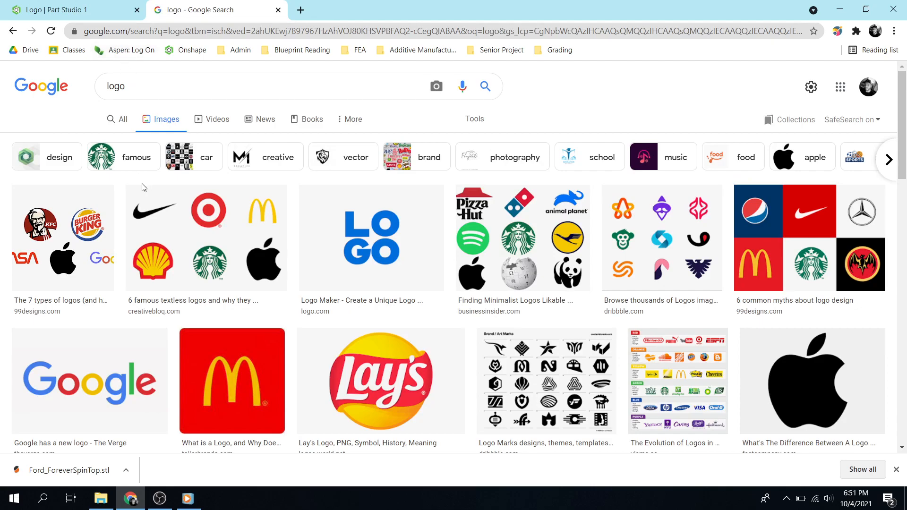
mouse_move(170, 296)
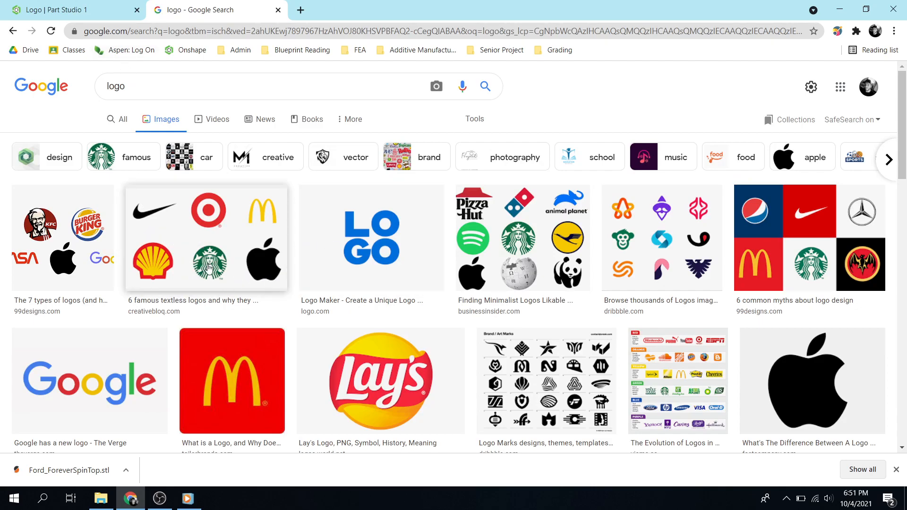
mouse_move(140, 254)
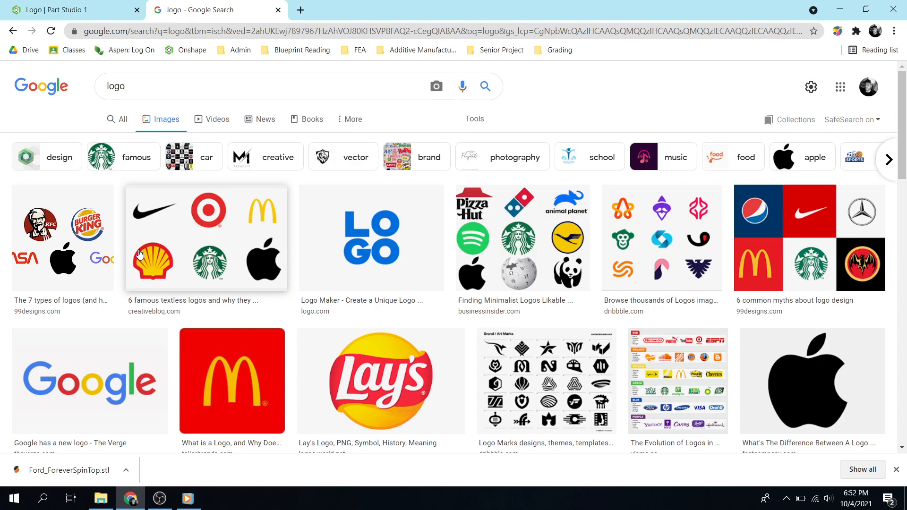
mouse_move(568, 278)
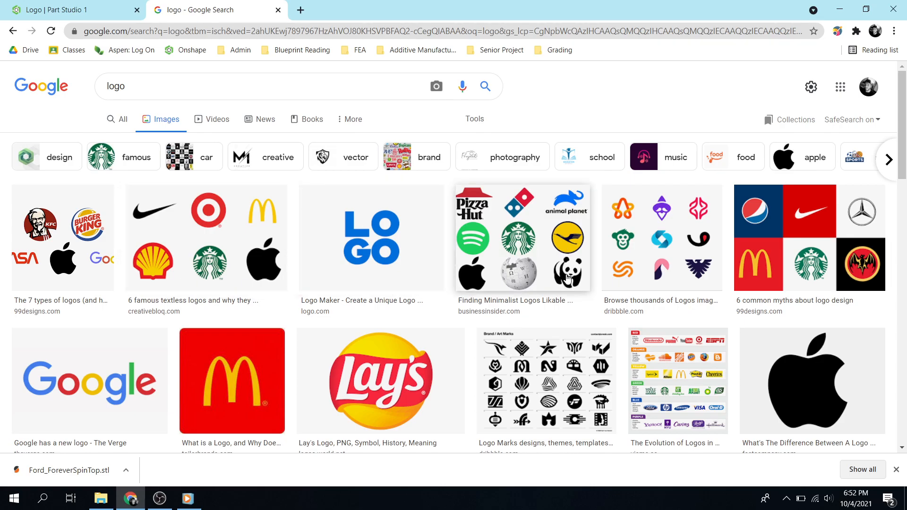
mouse_move(558, 281)
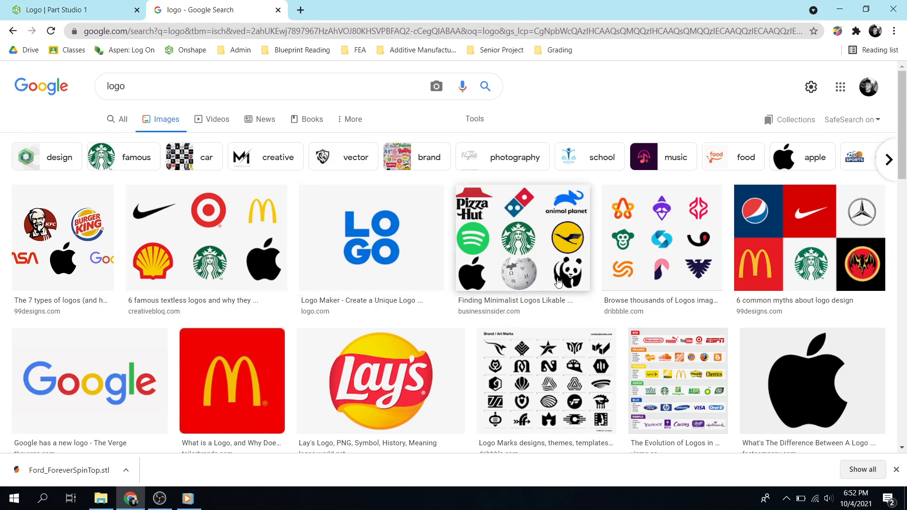
mouse_move(185, 242)
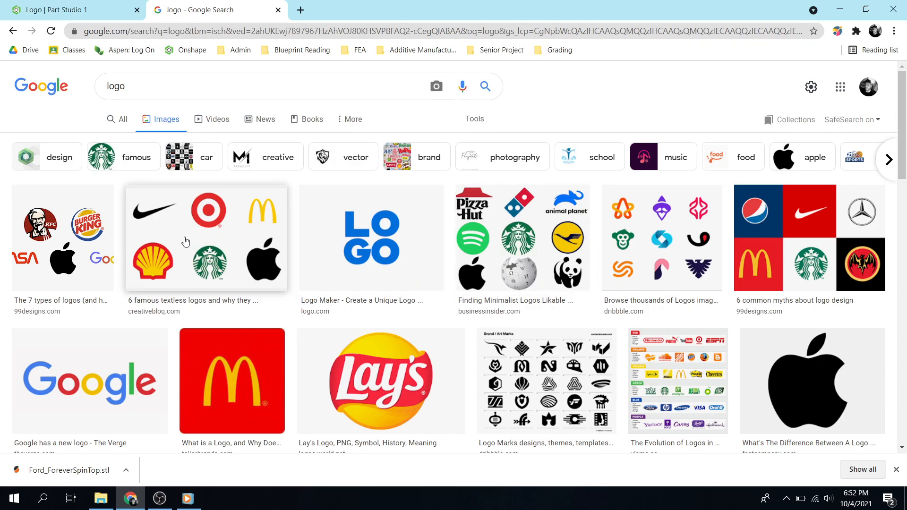
mouse_move(251, 274)
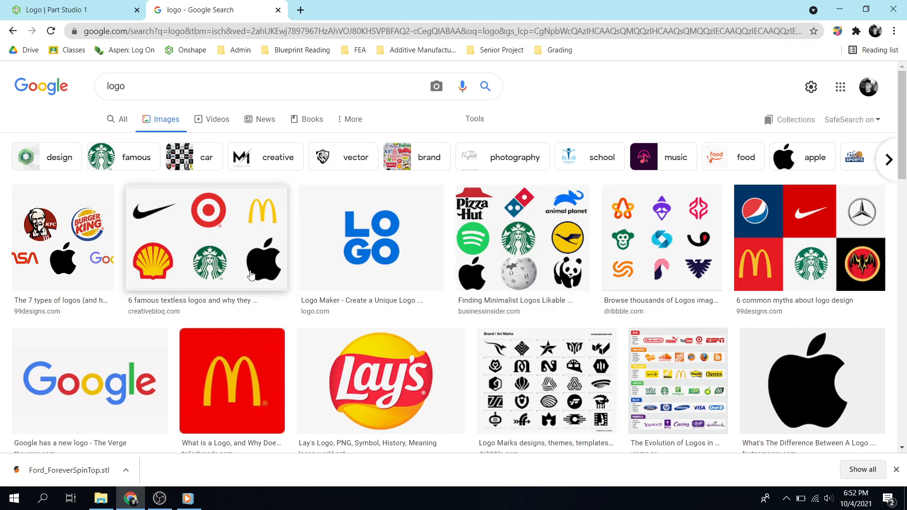
scroll("down", 3)
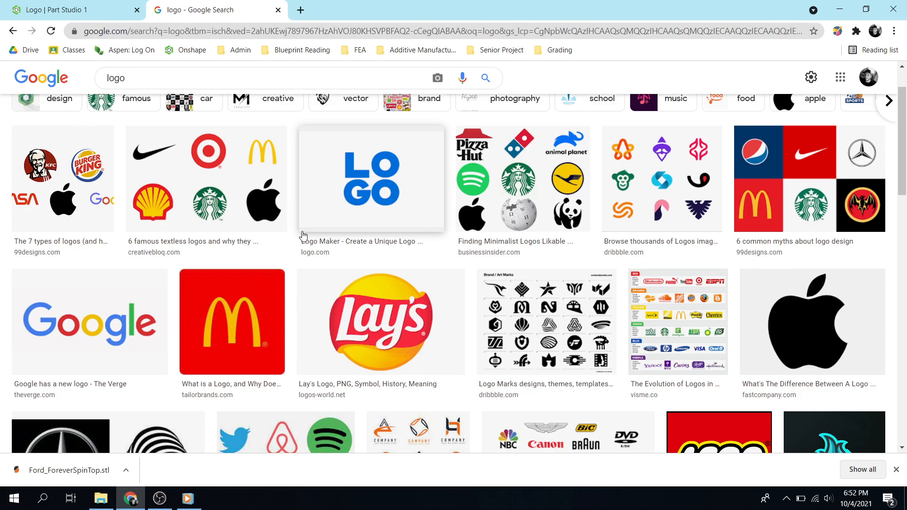
left_click(661, 179)
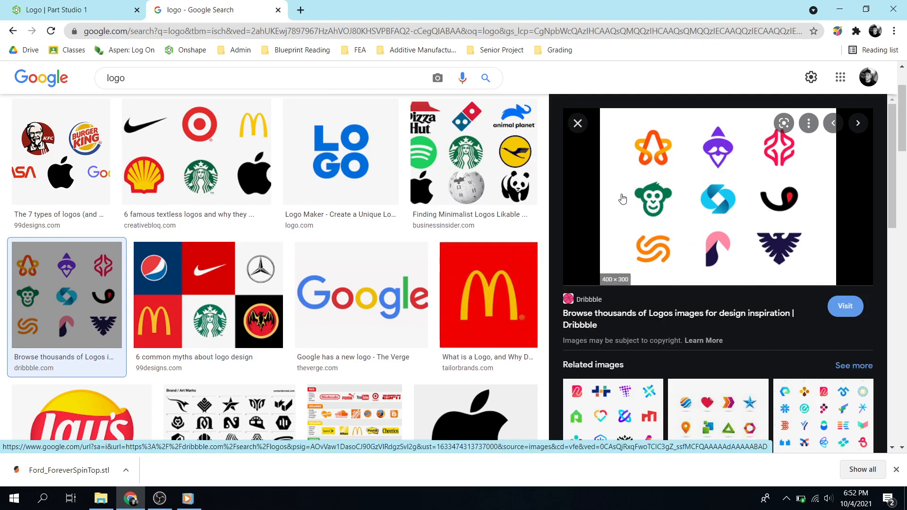
Bring up 'green monkey logo' image results and scroll through them.
left_click(13, 497)
type("green monkey ")
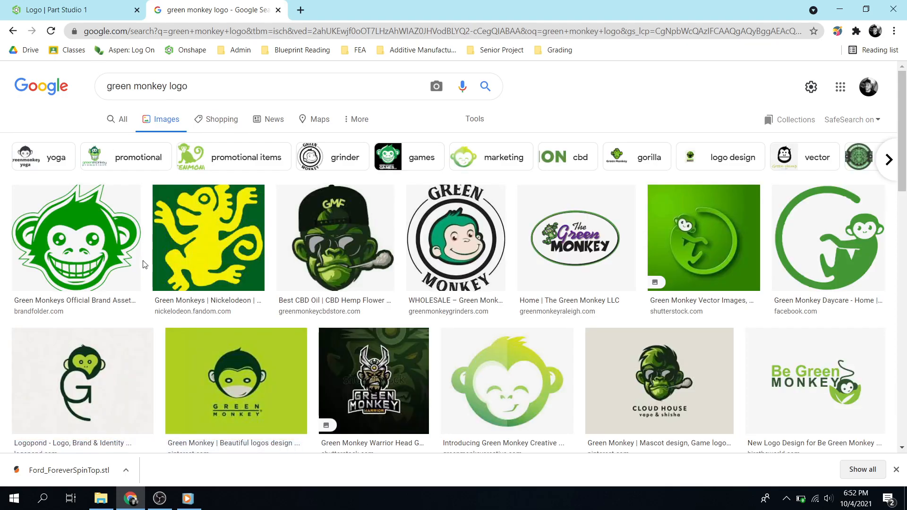
mouse_move(478, 277)
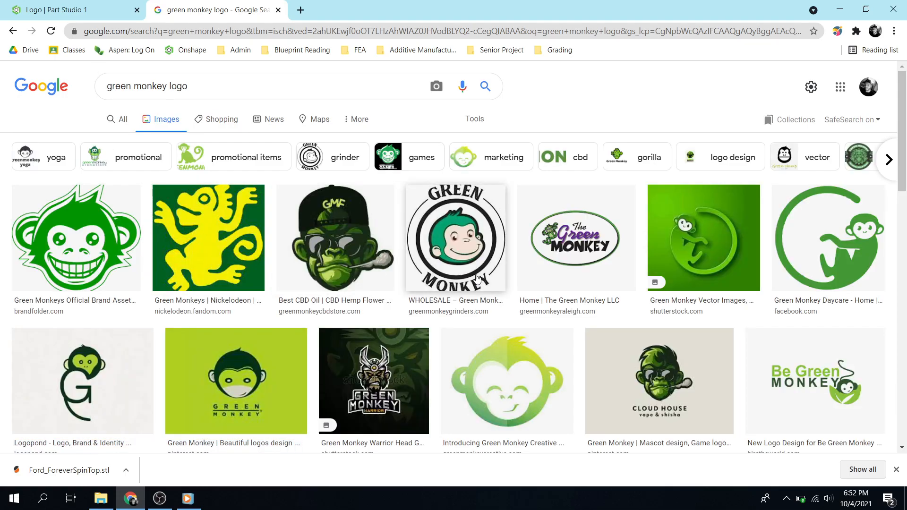
scroll("down", 3)
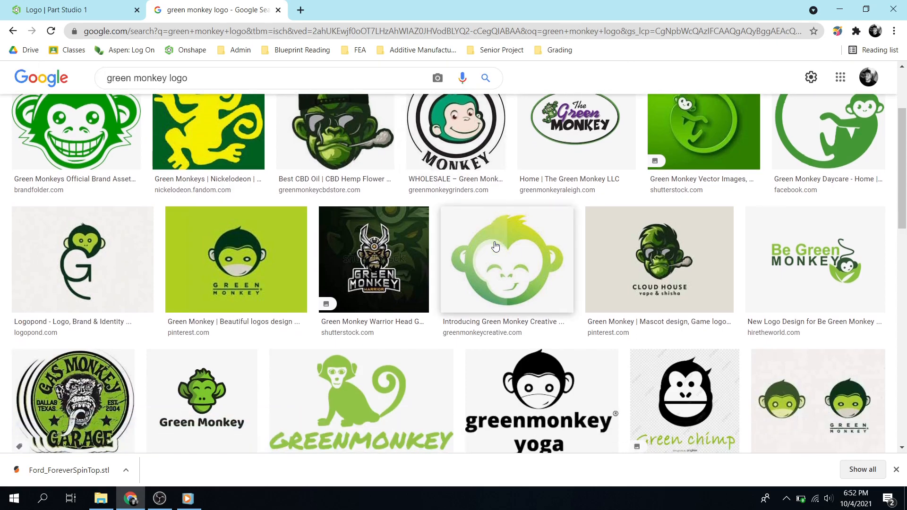
scroll("down", 3)
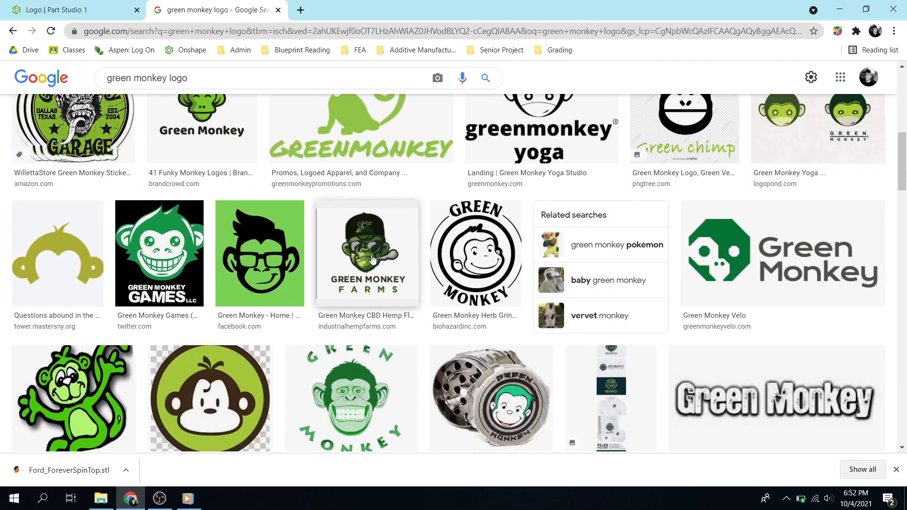
mouse_move(409, 302)
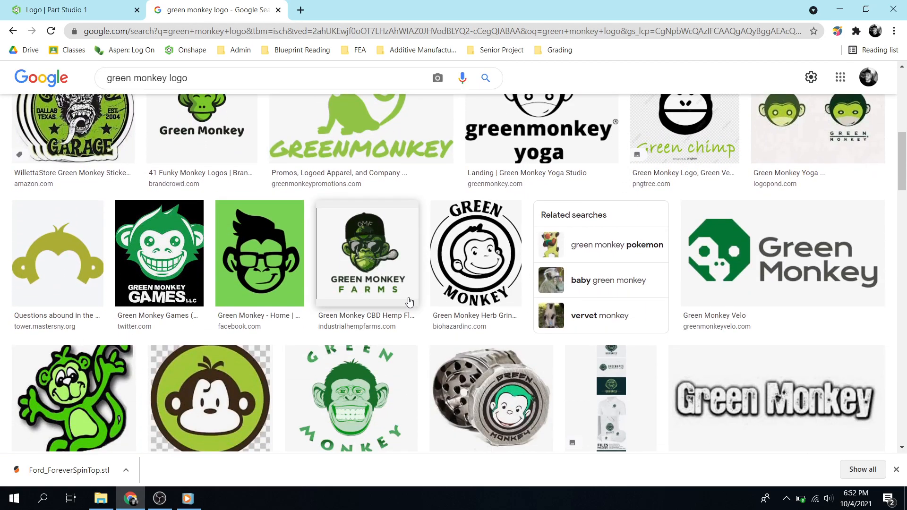
scroll("down", 3)
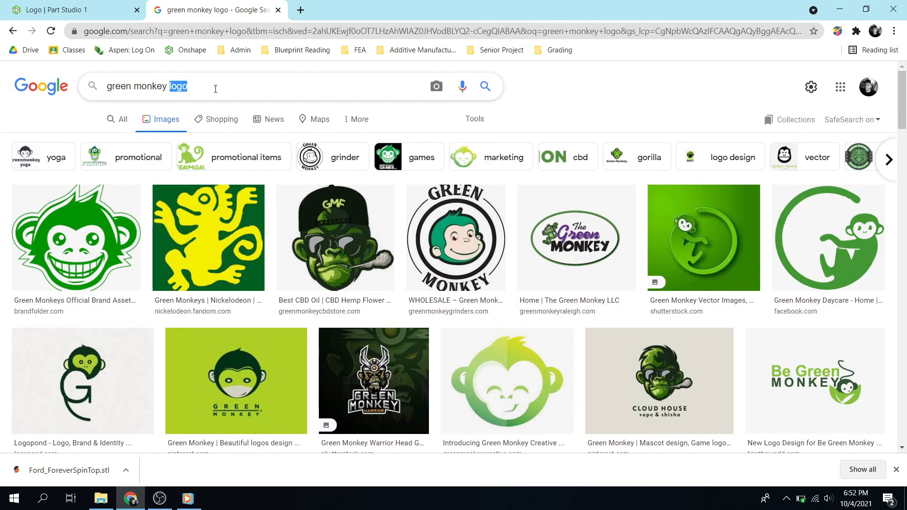
Replace the search query with 'ps4 logo' to show PlayStation logo results.
triple_click(162, 86)
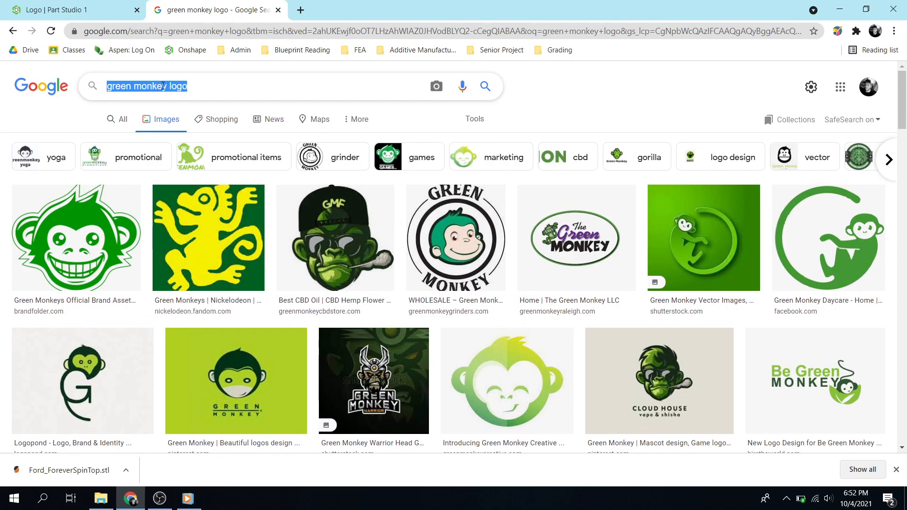
type("ps4 logo")
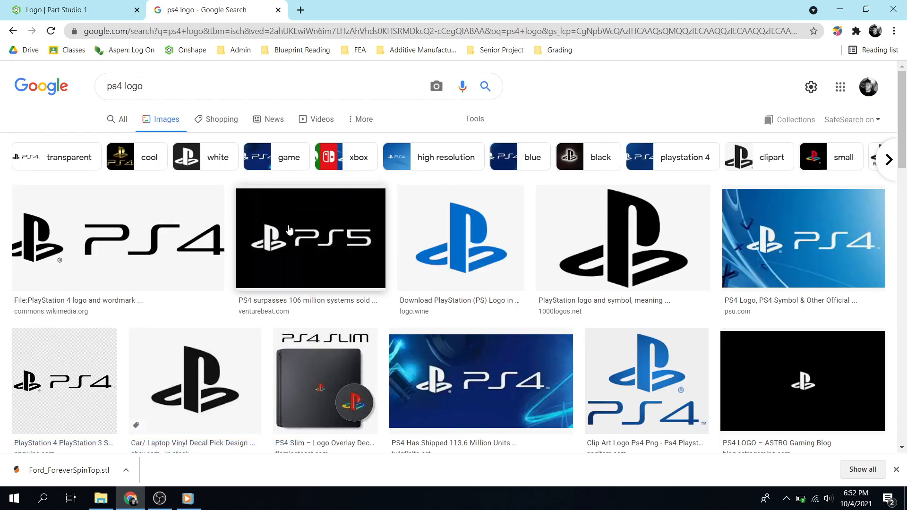
mouse_move(469, 267)
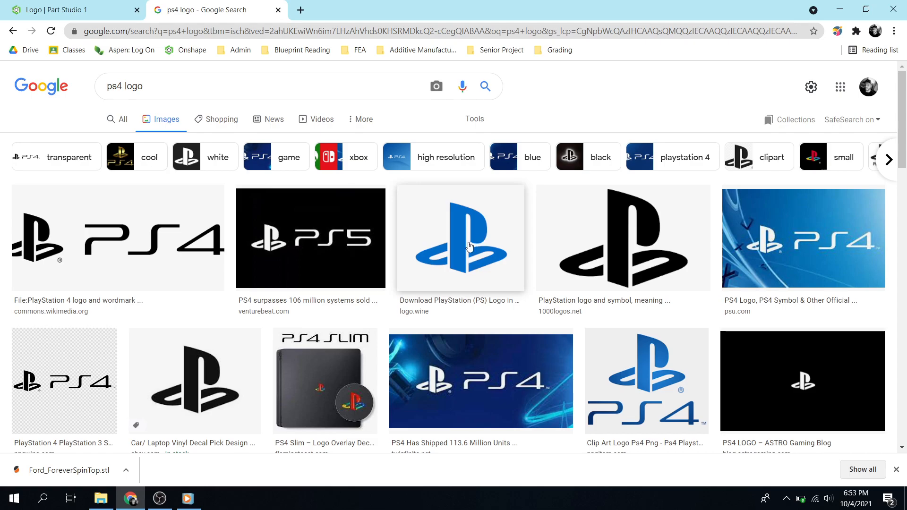
Save the black PlayStation logo image to the Desktop as PlayStation-logo.png.
left_click(468, 245)
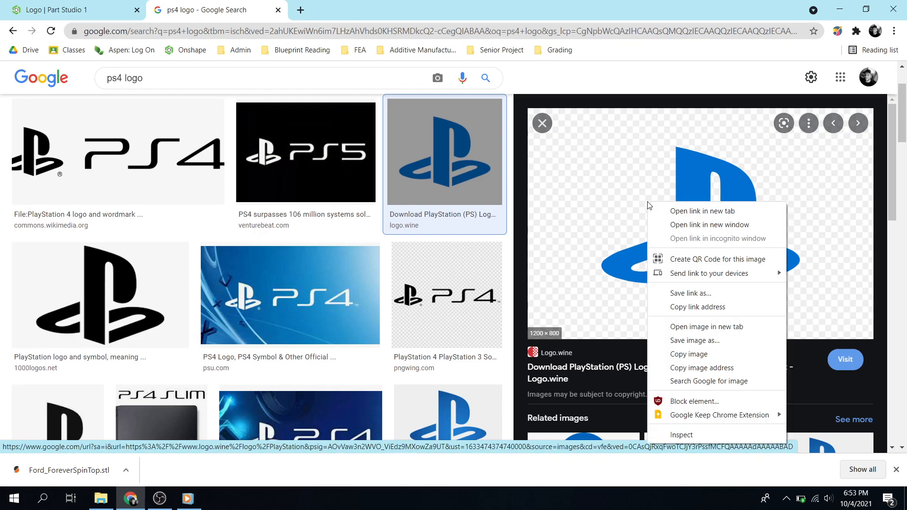
mouse_move(444, 158)
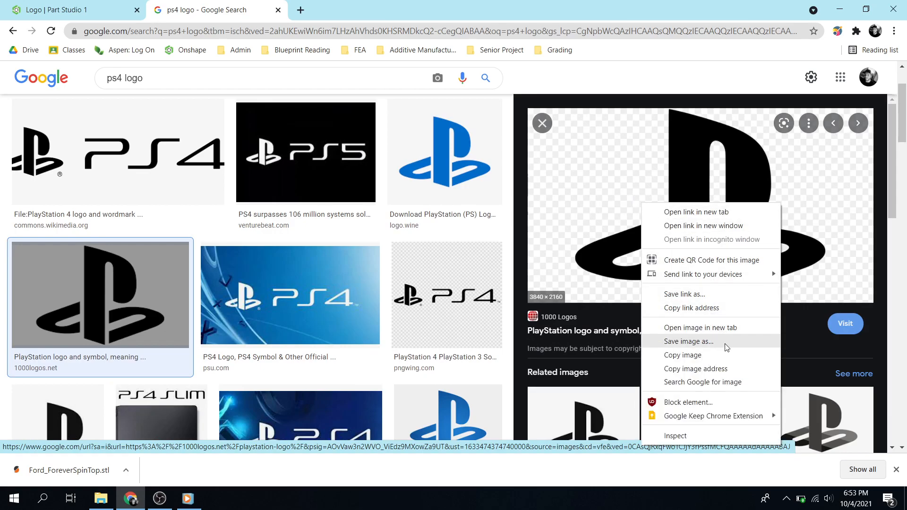
left_click(687, 341)
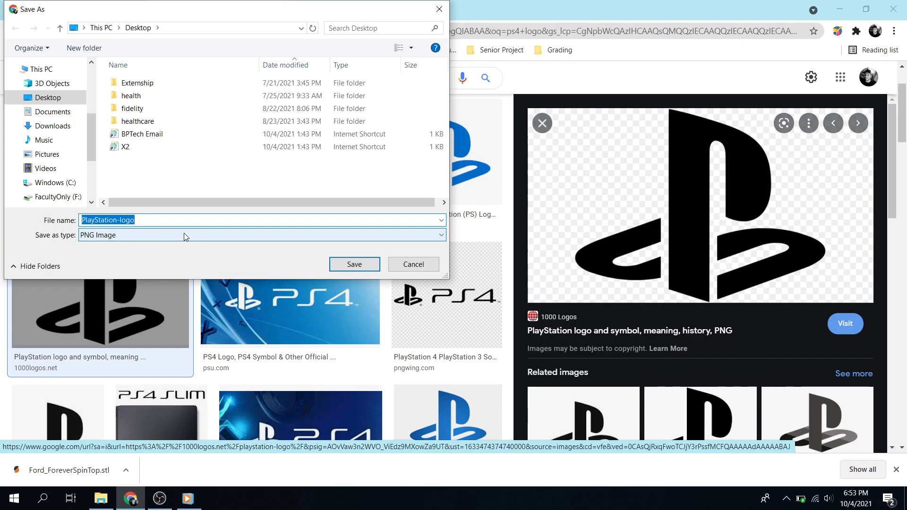
mouse_move(328, 257)
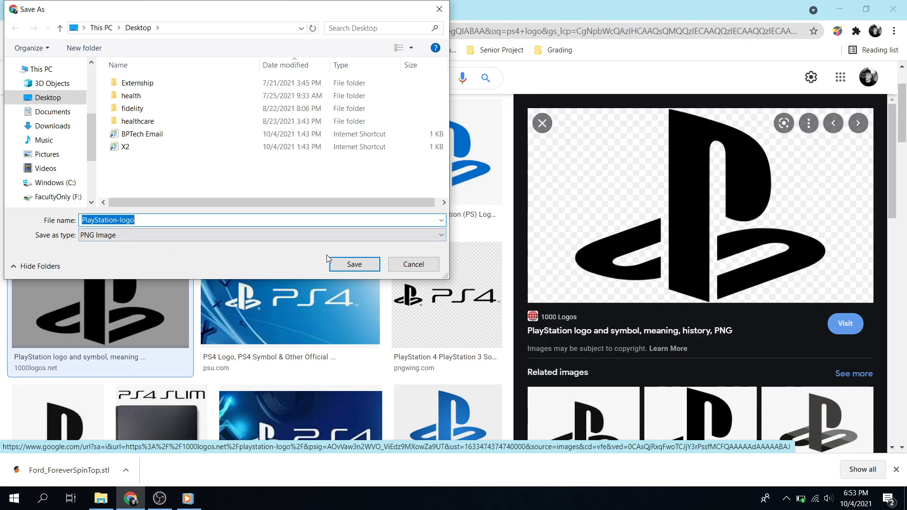
left_click(354, 264)
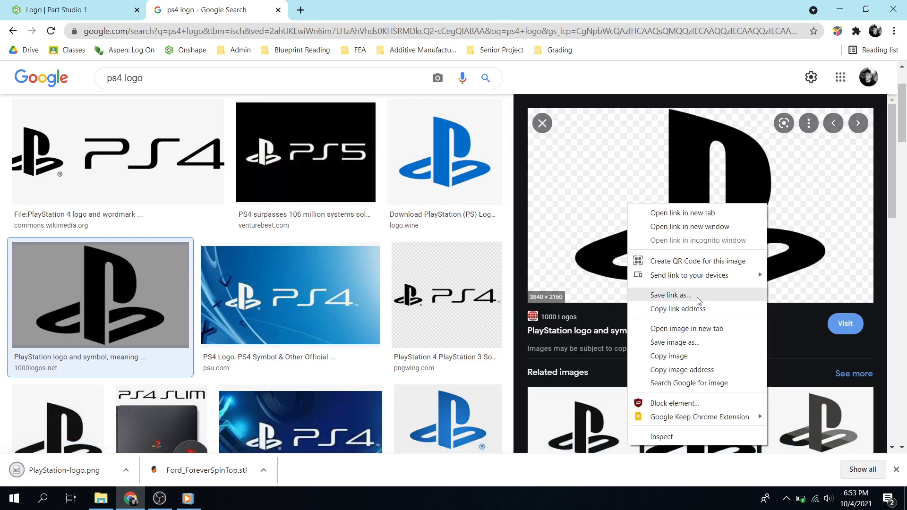
mouse_move(701, 364)
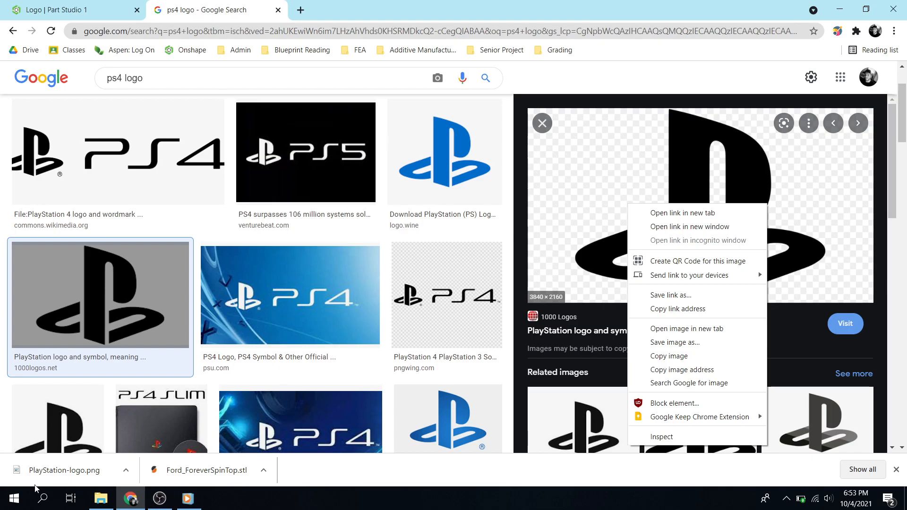
mouse_move(85, 5)
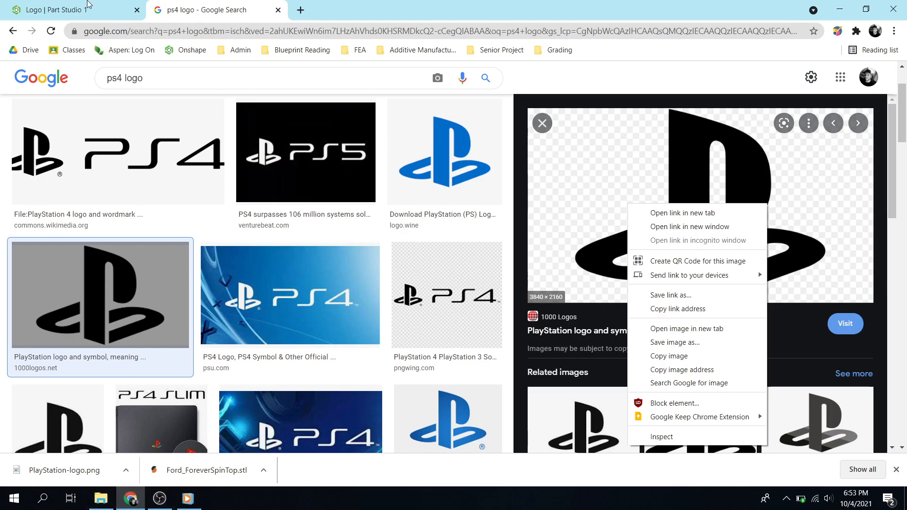
Import PlayStation-logo.png into the Onshape Logo document as its own tab.
left_click(56, 9)
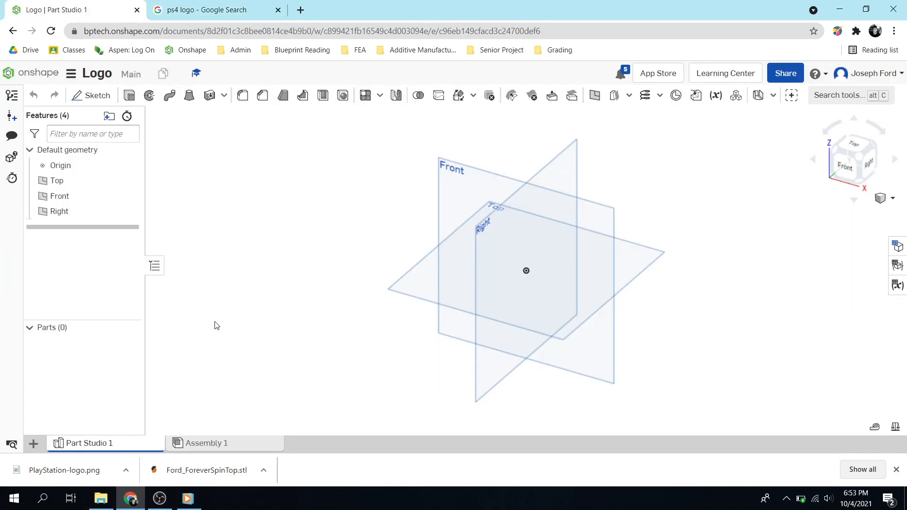
mouse_move(42, 445)
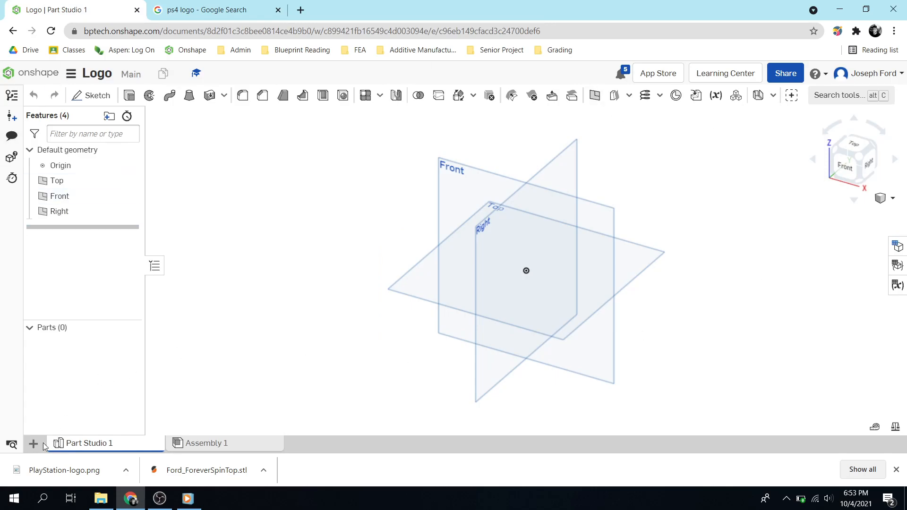
left_click(33, 444)
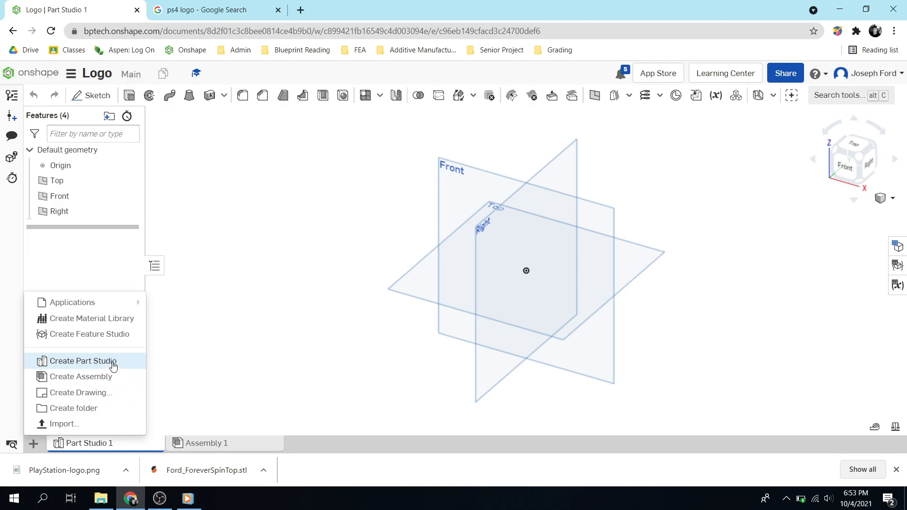
left_click(65, 423)
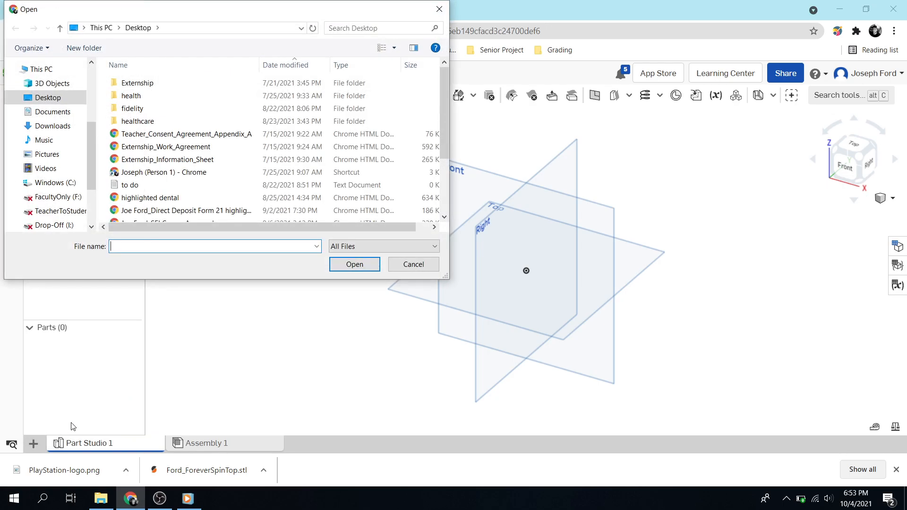
scroll("down", 3)
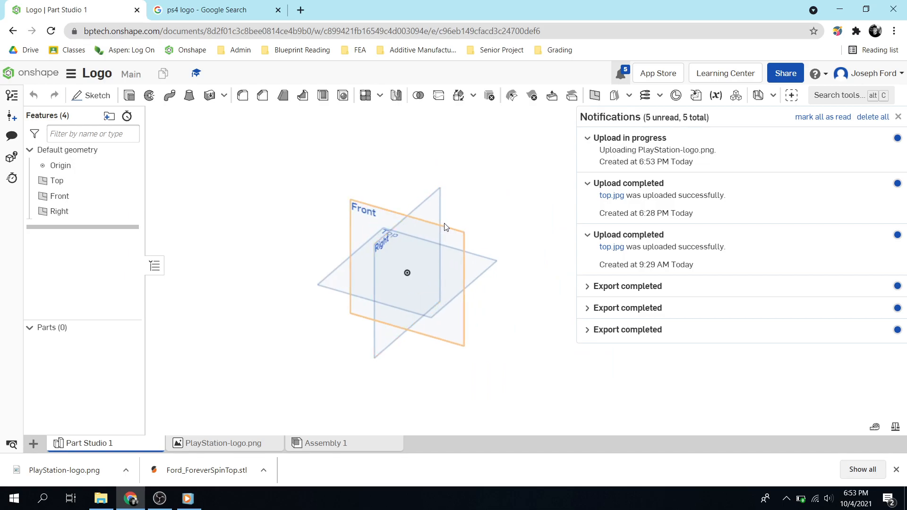
Start Sketch 1 on the Front plane and choose Insert image to place PlayStation-logo.png.
left_click(93, 95)
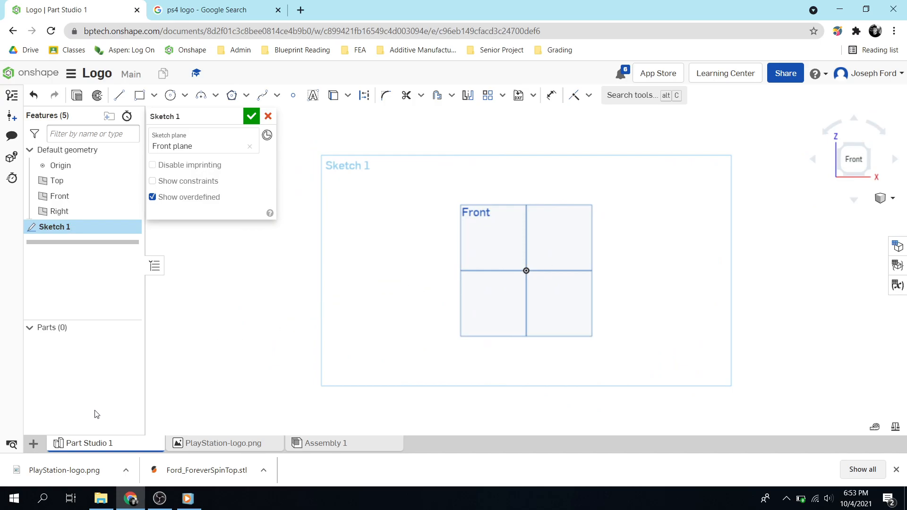
mouse_move(258, 343)
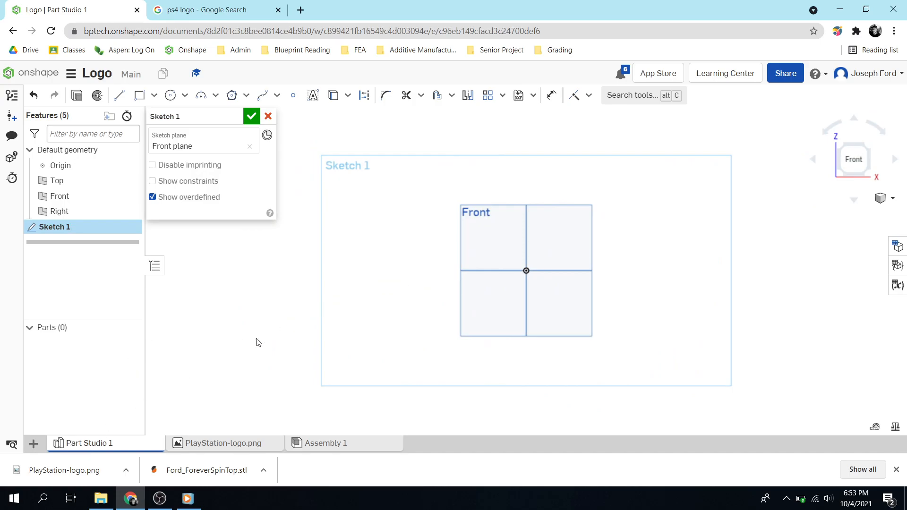
mouse_move(519, 94)
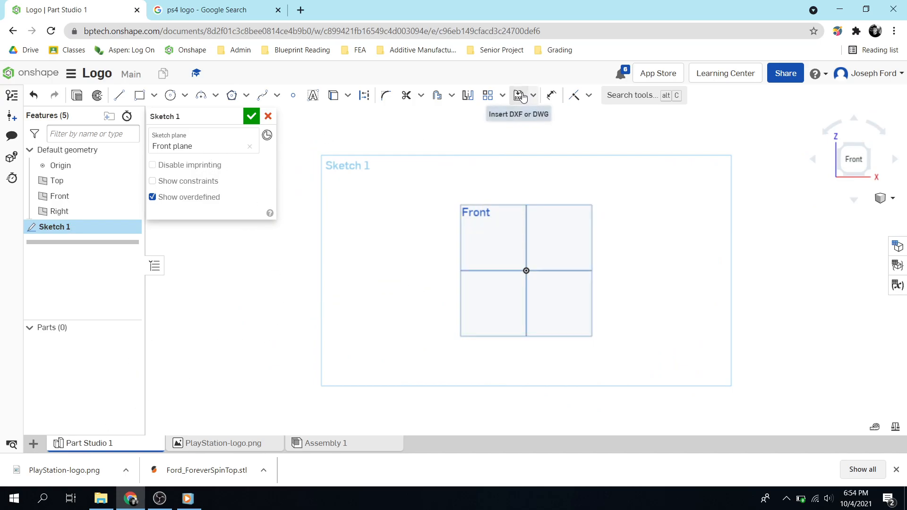
left_click(532, 96)
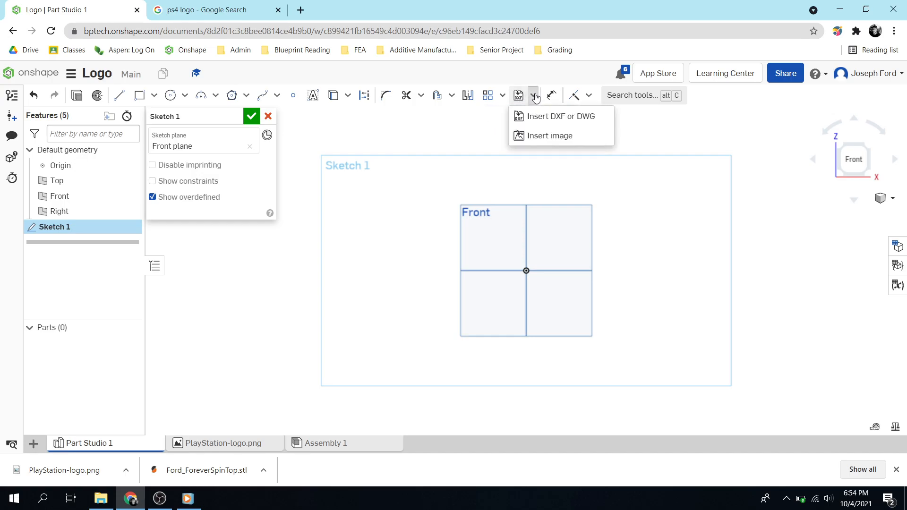
left_click(548, 136)
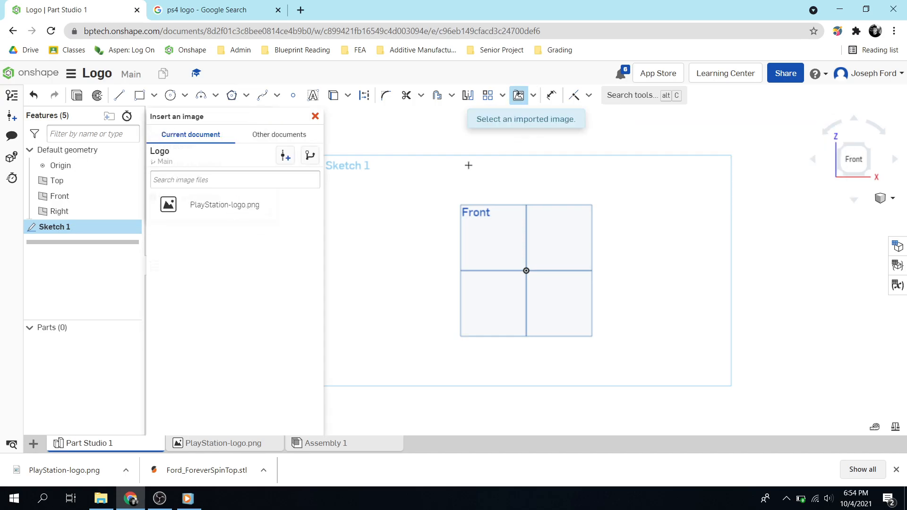
left_click(224, 204)
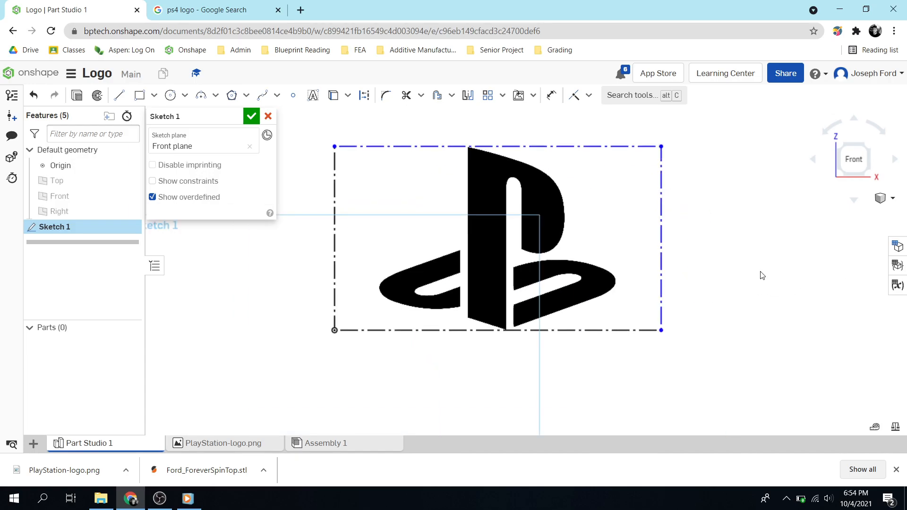
mouse_move(342, 191)
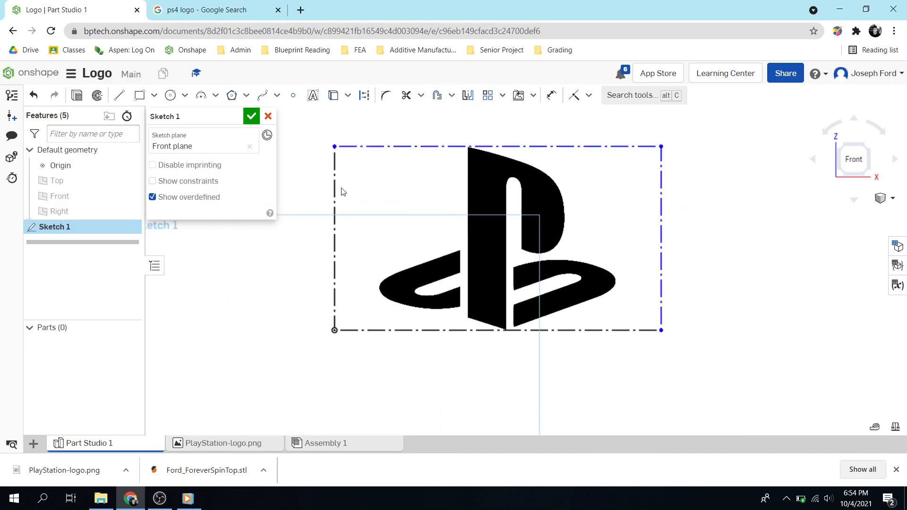
mouse_move(421, 164)
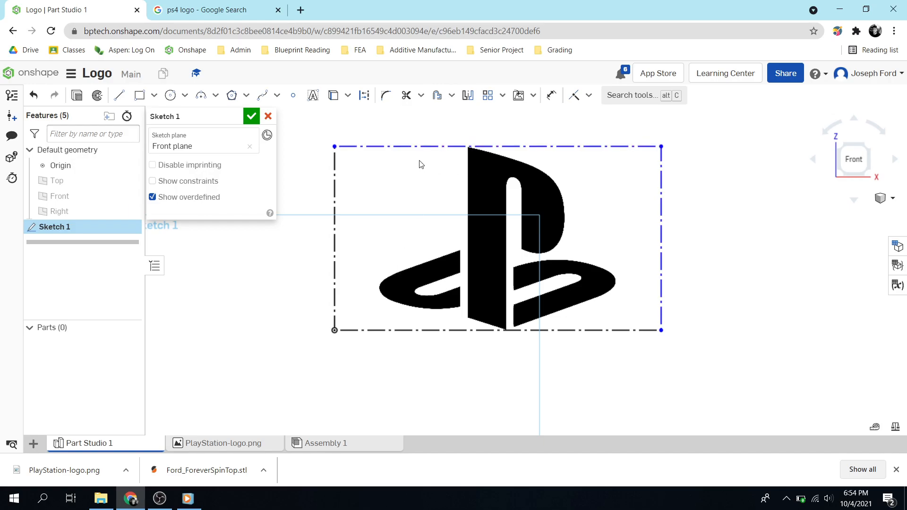
mouse_move(345, 168)
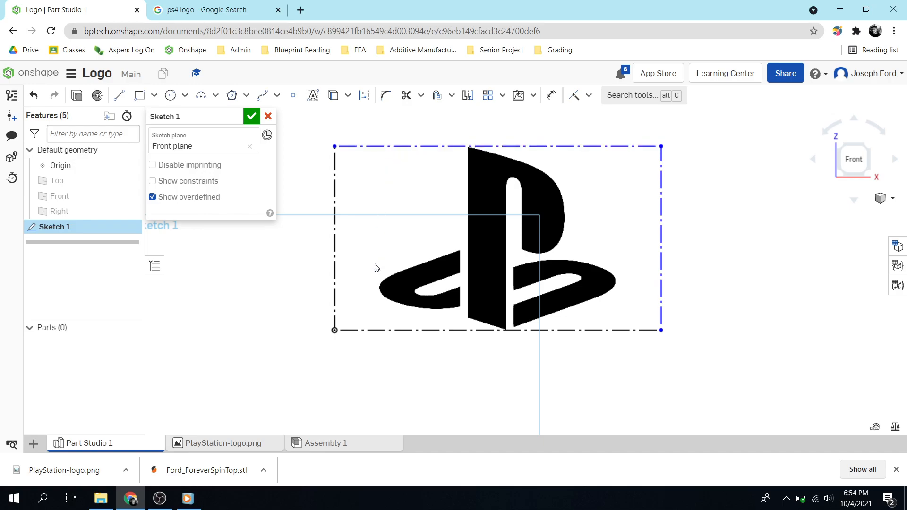
mouse_move(580, 124)
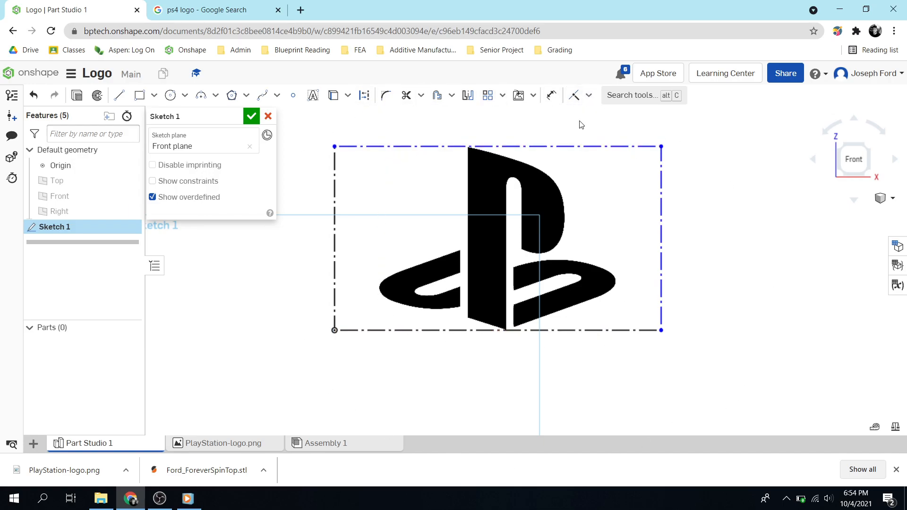
mouse_move(440, 119)
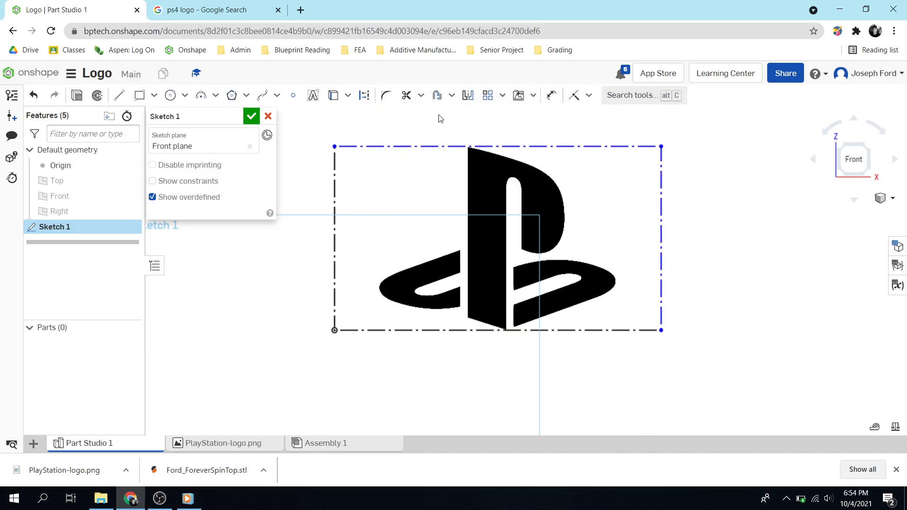
mouse_move(562, 193)
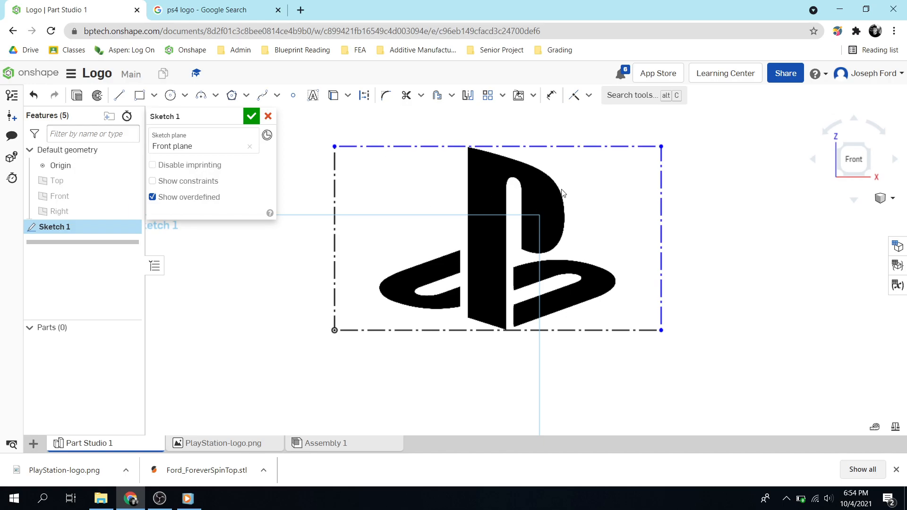
mouse_move(521, 227)
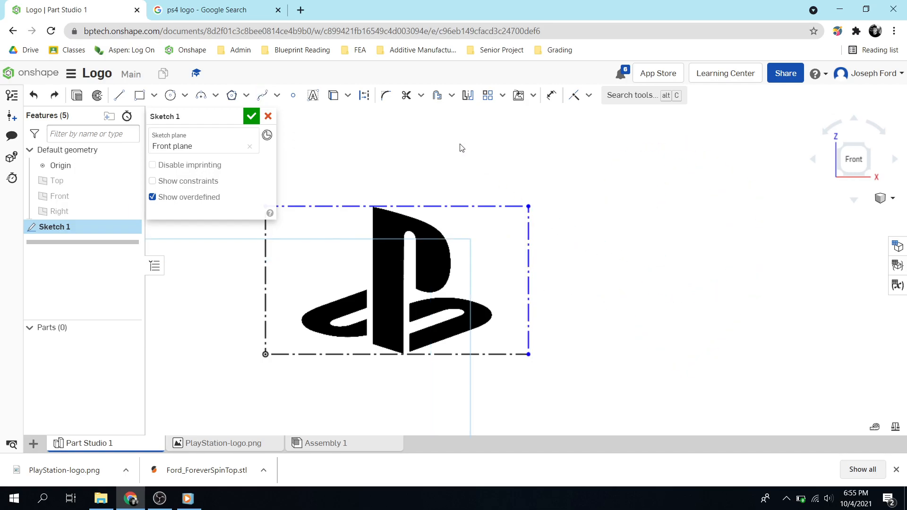
mouse_move(280, 113)
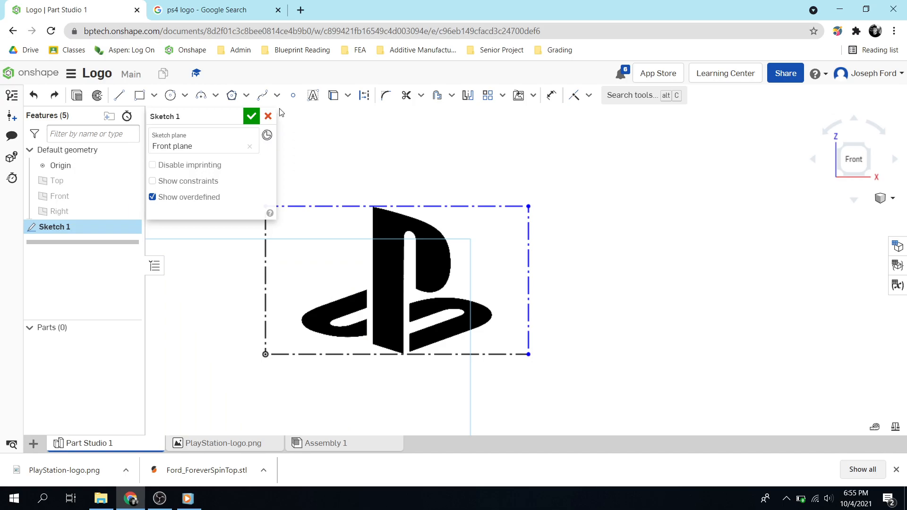
Try a practice spline, then begin tracing the P's slanted top edge with spline points.
left_click(262, 94)
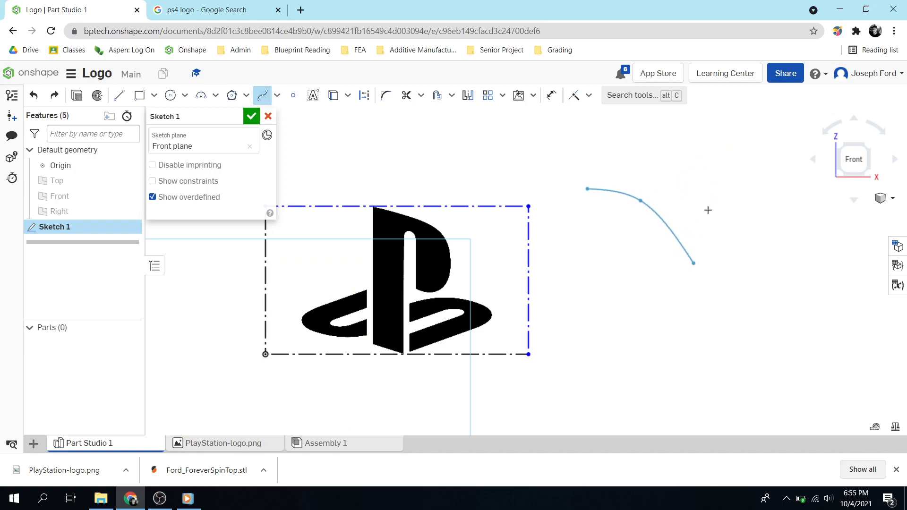
left_click_drag(693, 261, 653, 303)
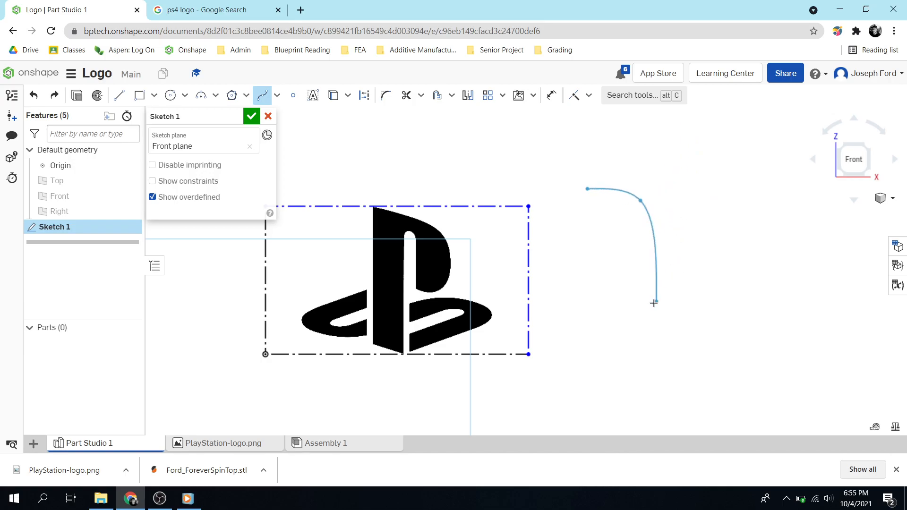
left_click_drag(655, 303, 625, 236)
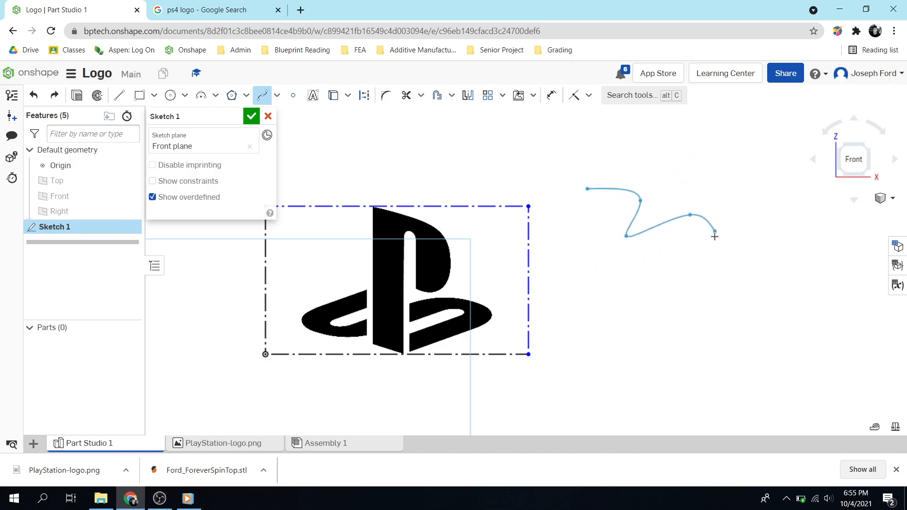
left_click(750, 130)
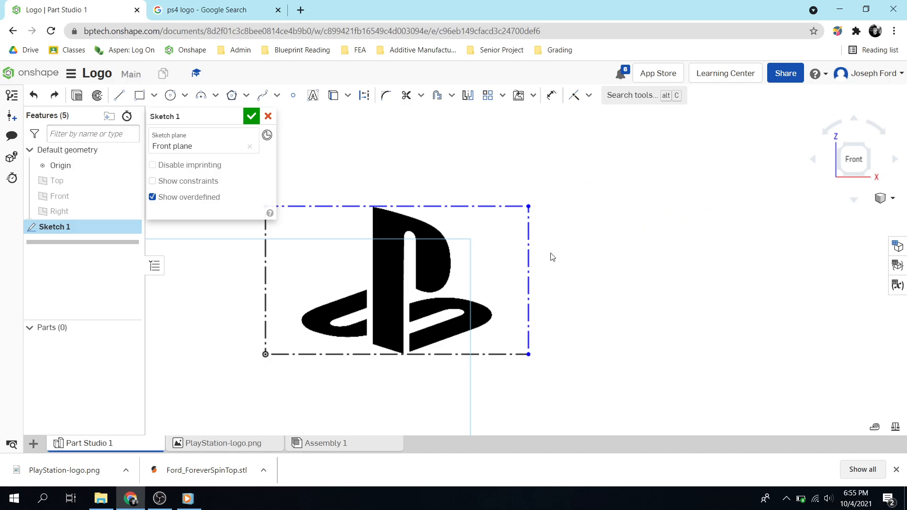
mouse_move(368, 252)
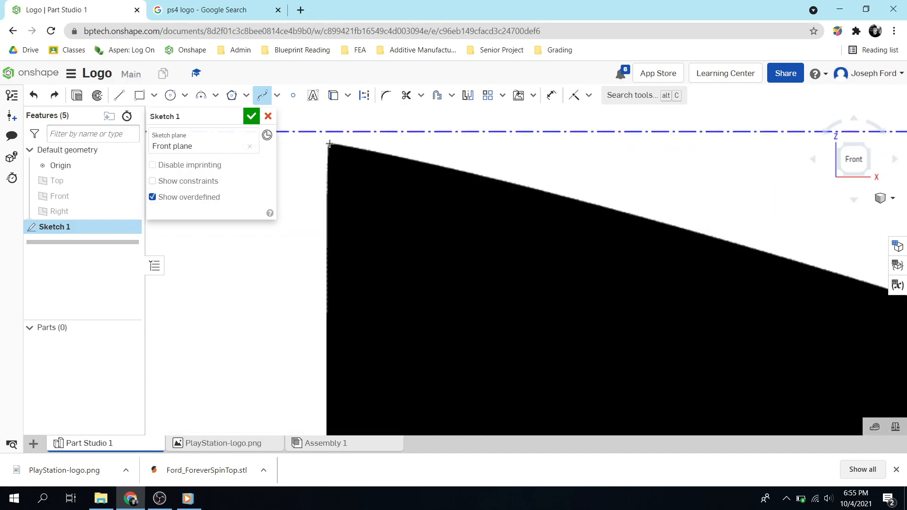
mouse_move(327, 142)
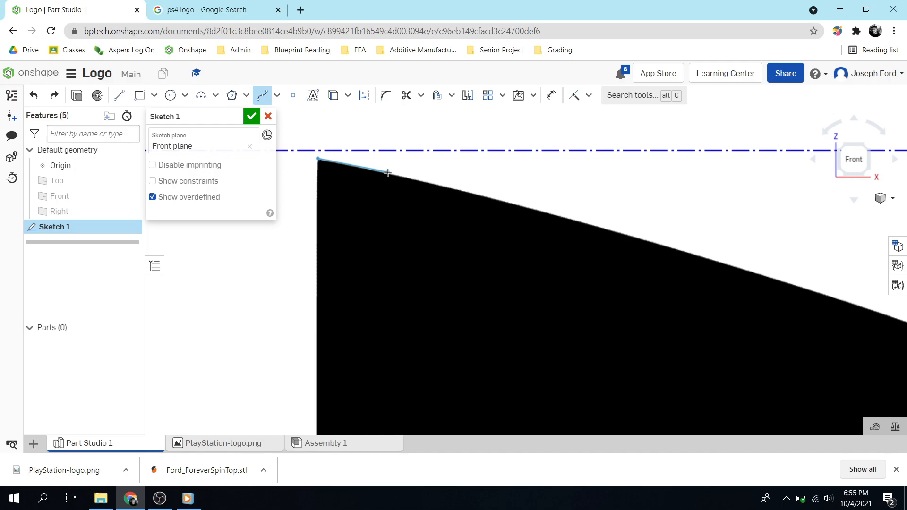
mouse_move(395, 174)
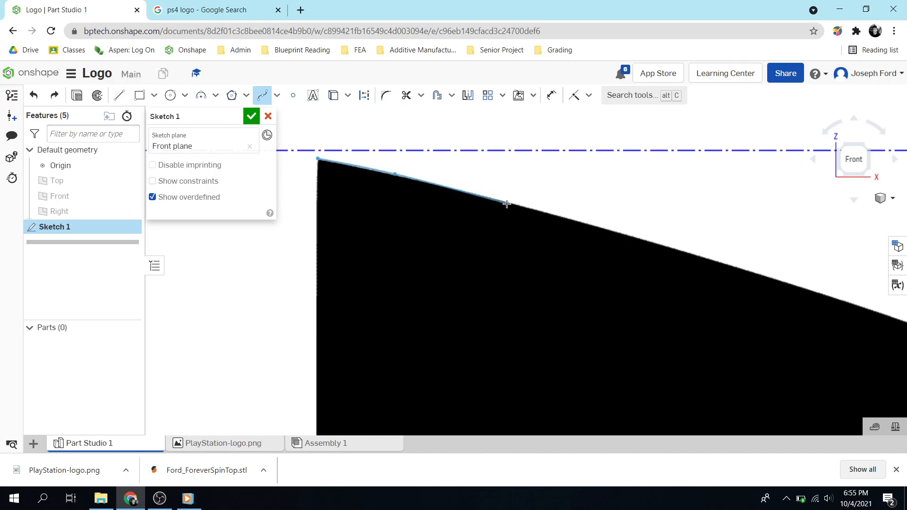
left_click(691, 245)
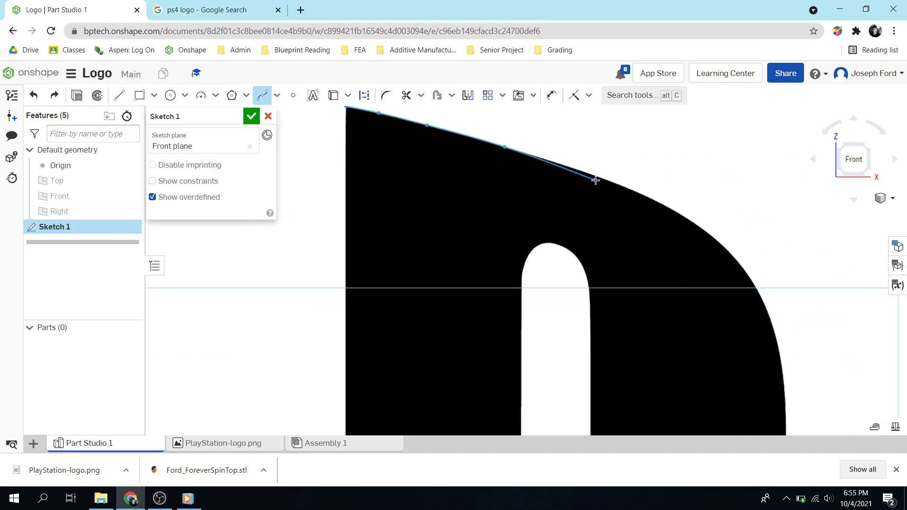
mouse_move(593, 175)
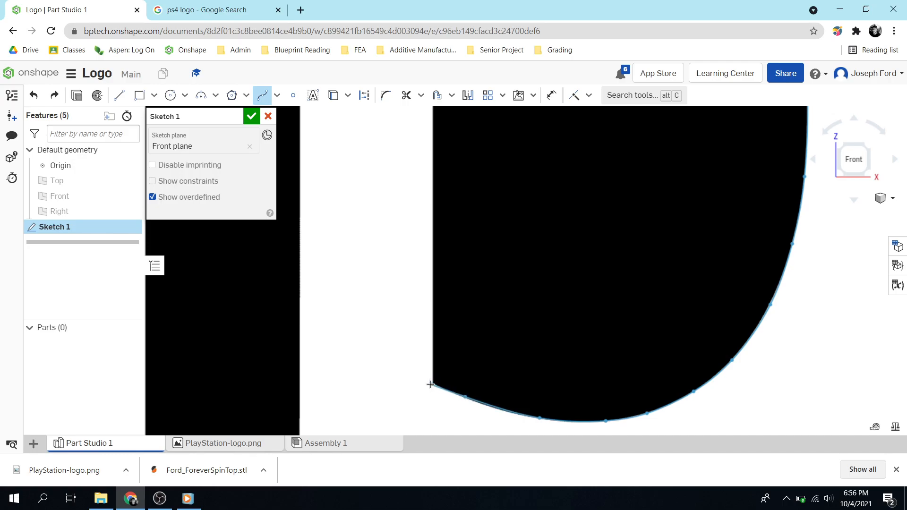
mouse_move(423, 374)
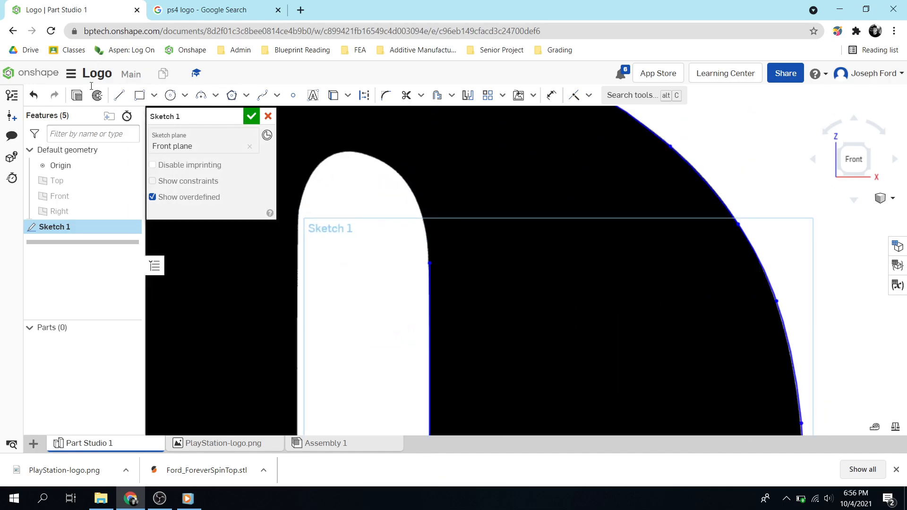
Trace the rounded top of the P's inner slot with a new spline.
left_click(263, 95)
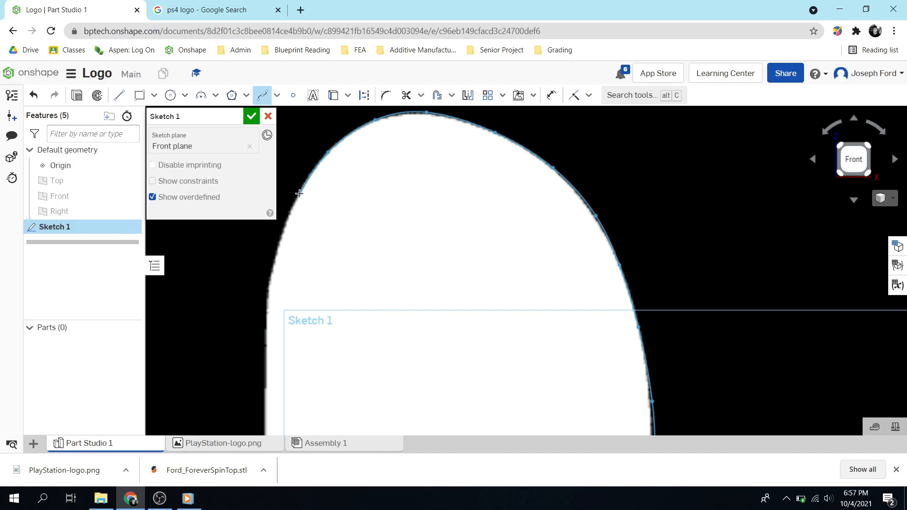
mouse_move(280, 240)
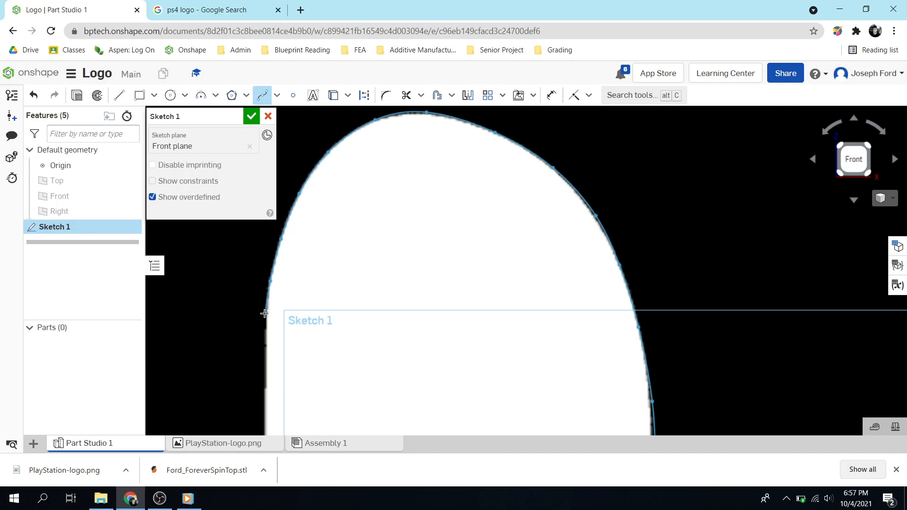
mouse_move(279, 375)
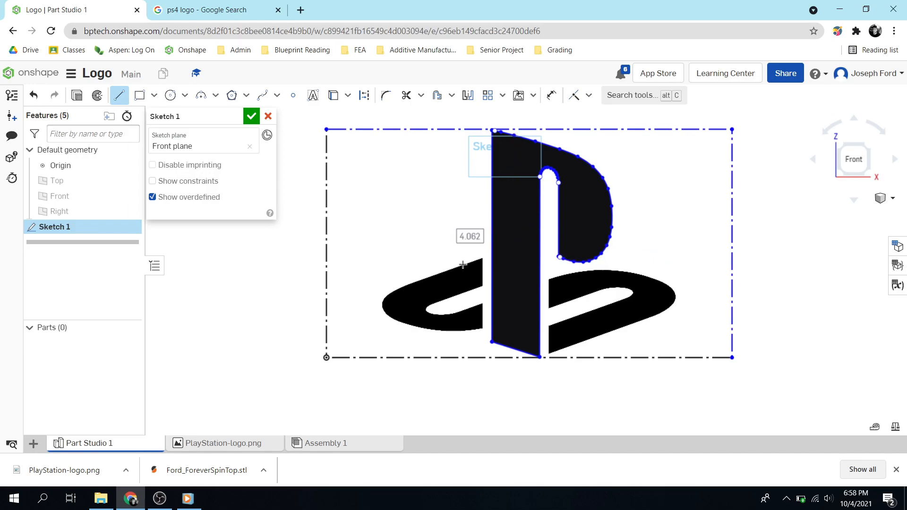
mouse_move(576, 278)
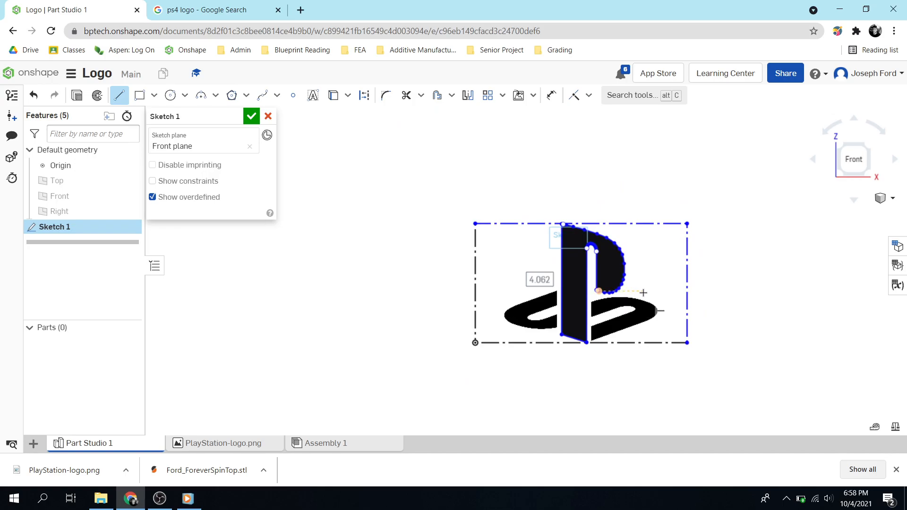
Extrude the traced P outline to a depth of .125 as Part 1.
left_click_drag(598, 291, 584, 289)
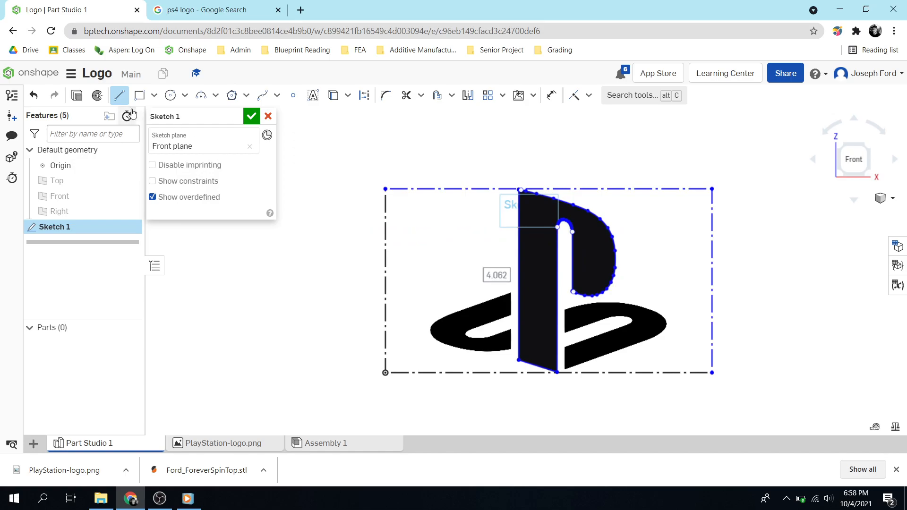
left_click(251, 116)
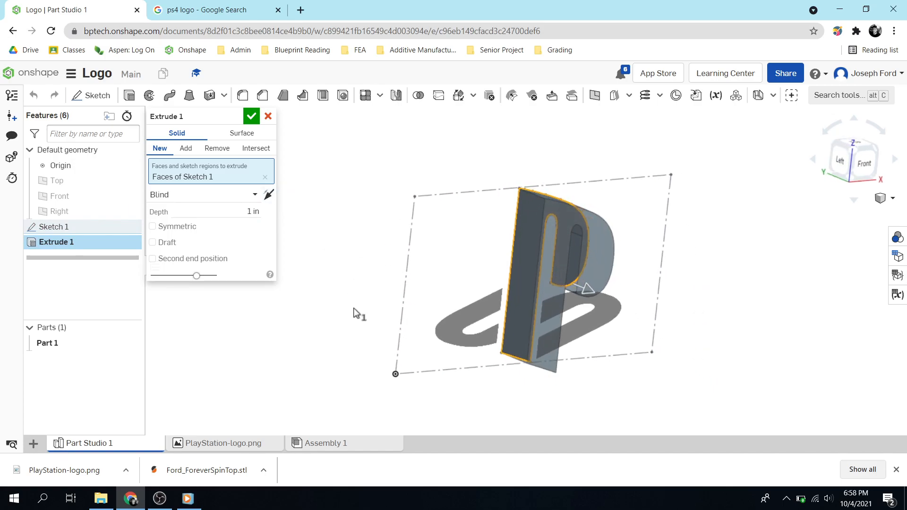
left_click(223, 212)
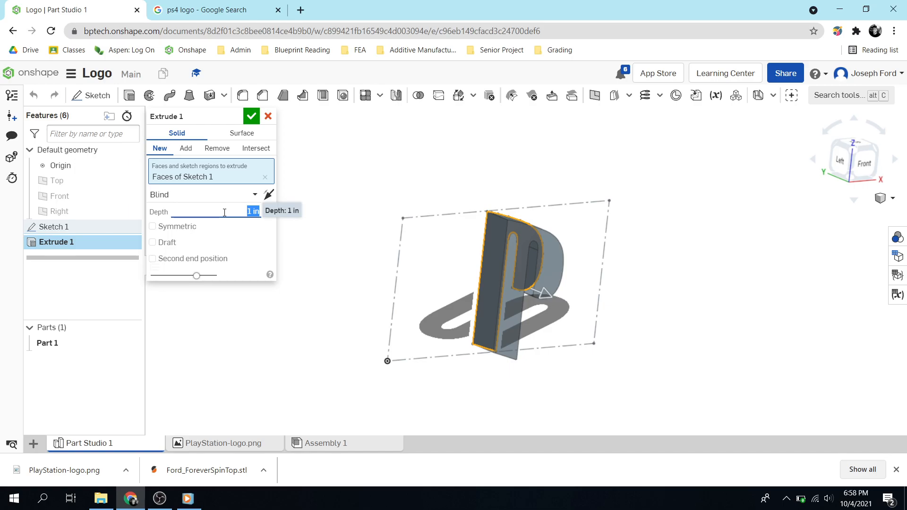
type(".125")
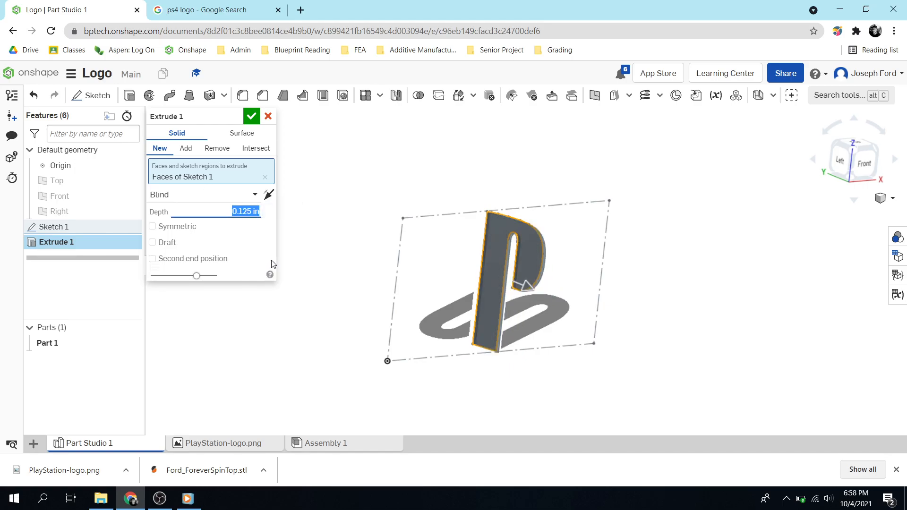
left_click(251, 115)
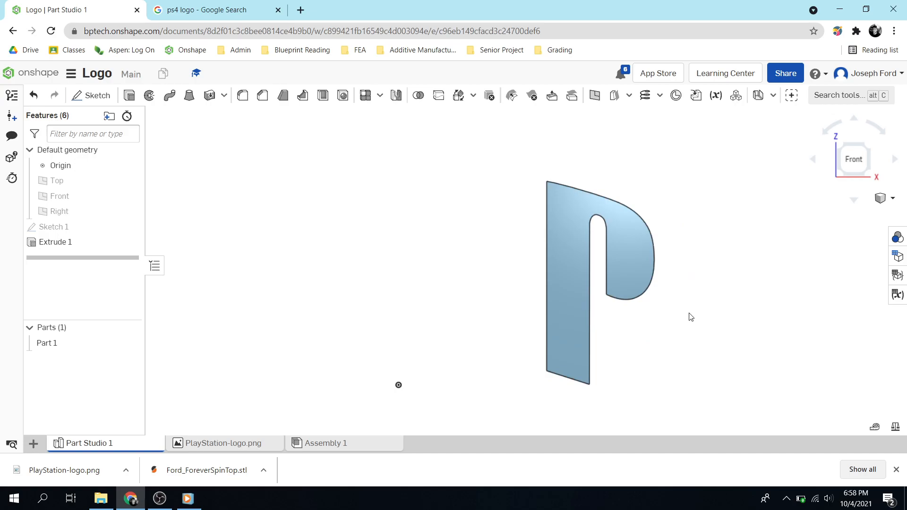
mouse_move(688, 321)
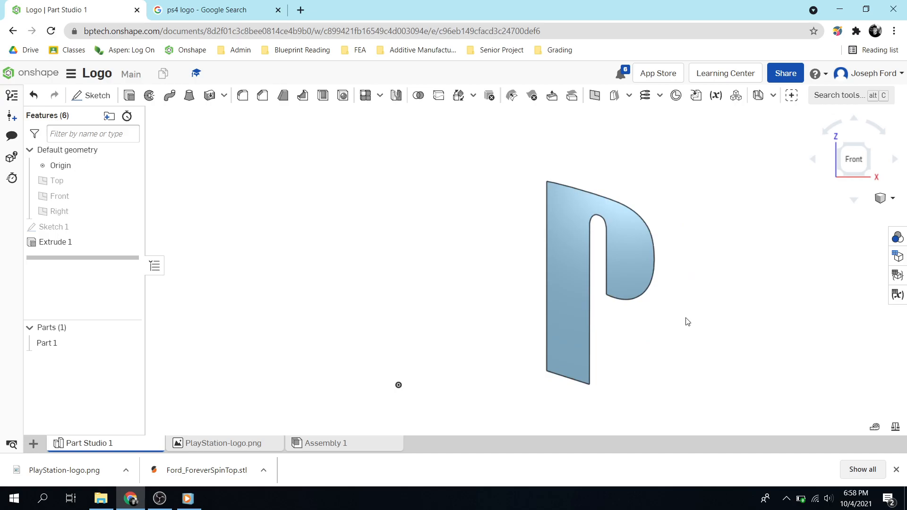
mouse_move(104, 249)
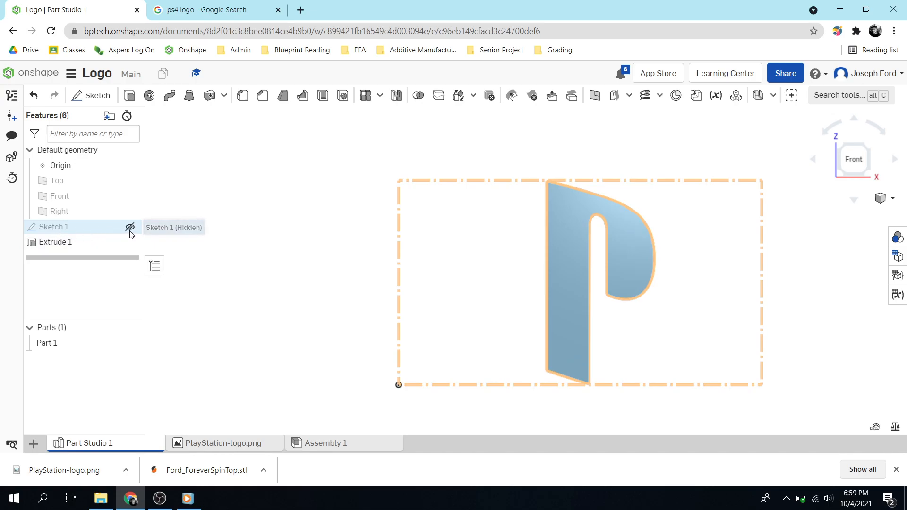
Show Sketch 1 again and start Sketch 2 on the Front plane, checking the reference logo image.
left_click(130, 226)
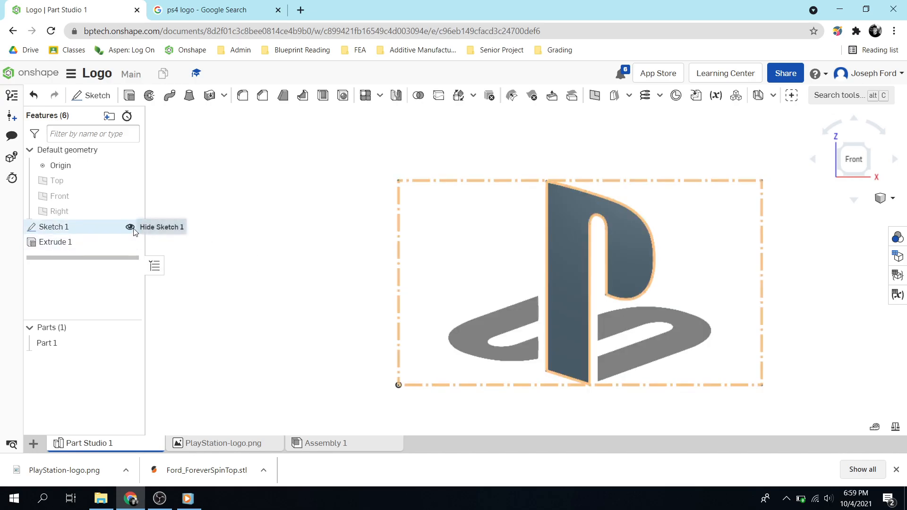
left_click(130, 227)
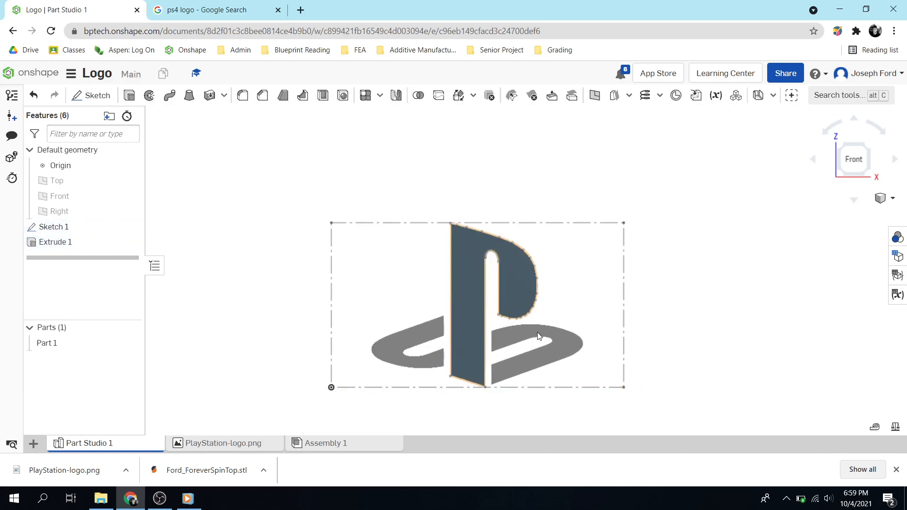
left_click(96, 96)
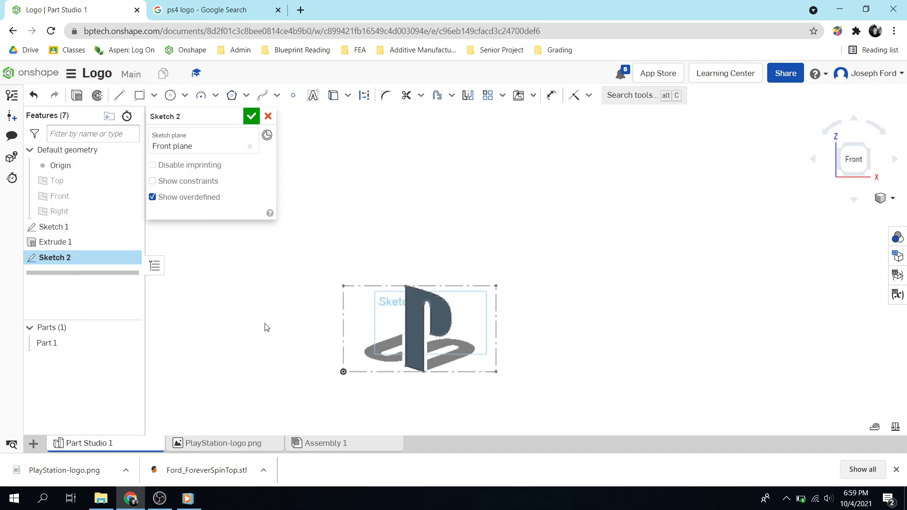
mouse_move(283, 330)
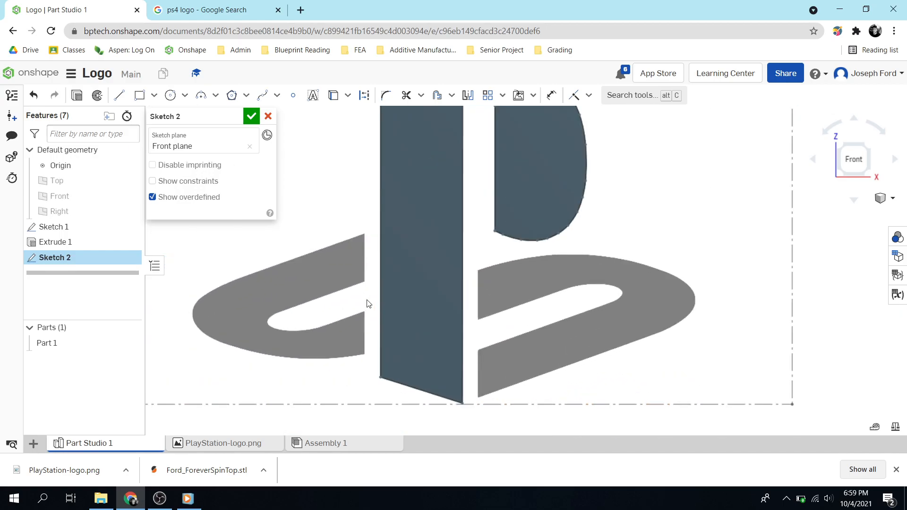
left_click(208, 10)
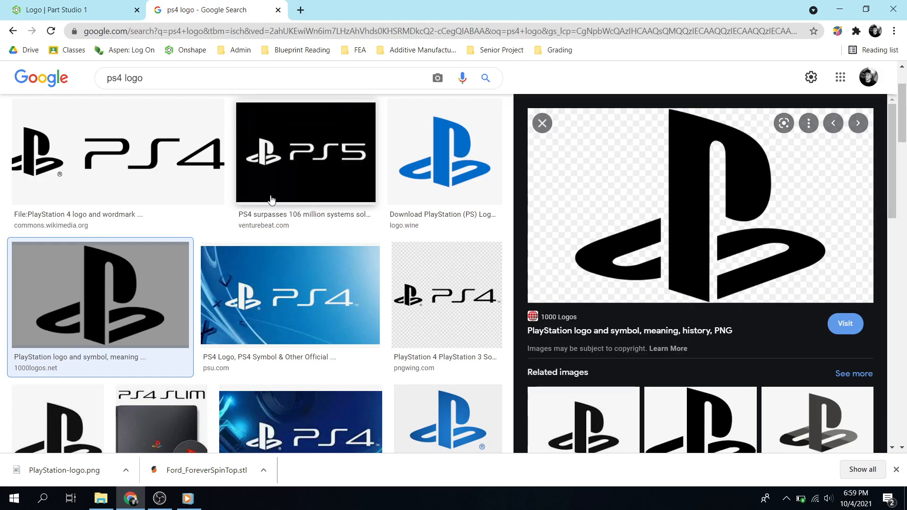
left_click(71, 9)
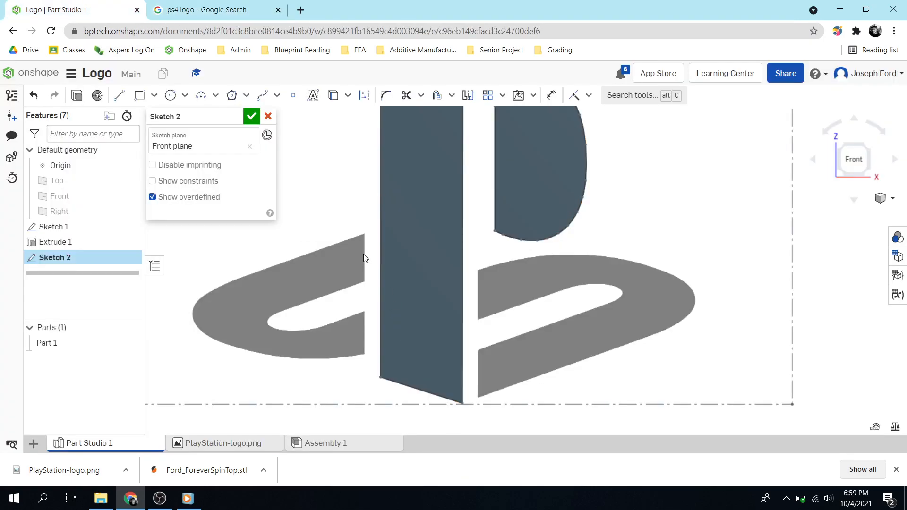
mouse_move(119, 97)
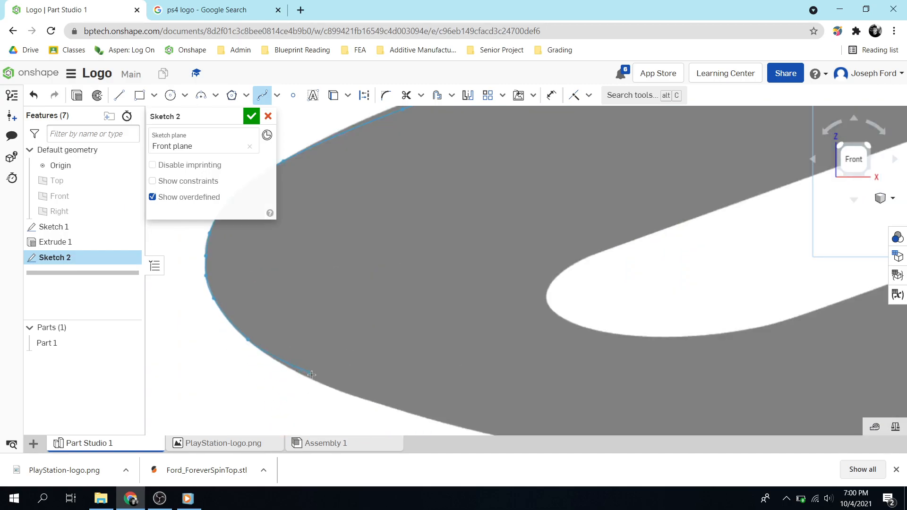
mouse_move(314, 379)
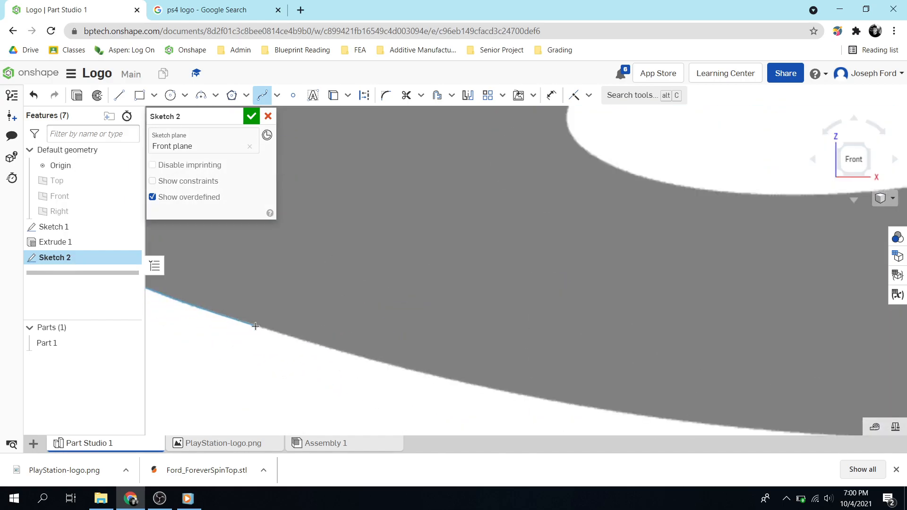
mouse_move(389, 364)
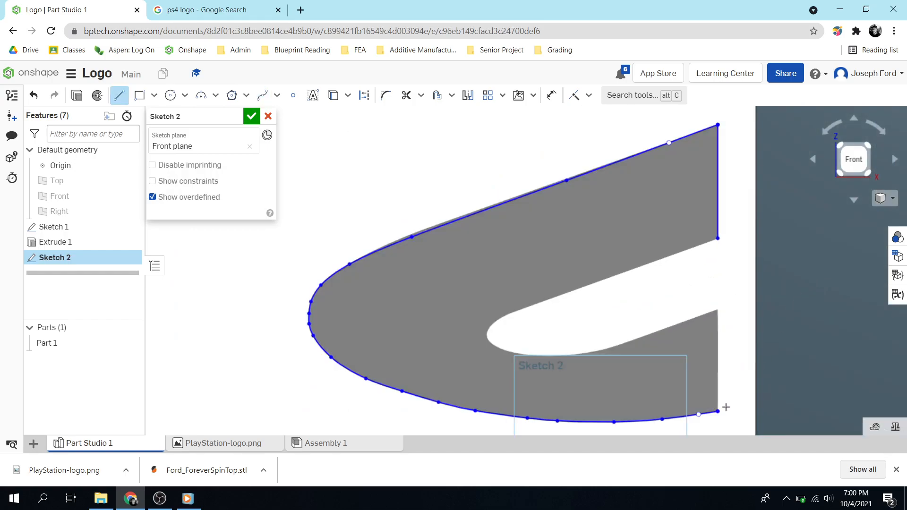
Draw a spline along the rounded end of the left swoosh's inner slot.
left_click_drag(717, 412, 715, 311)
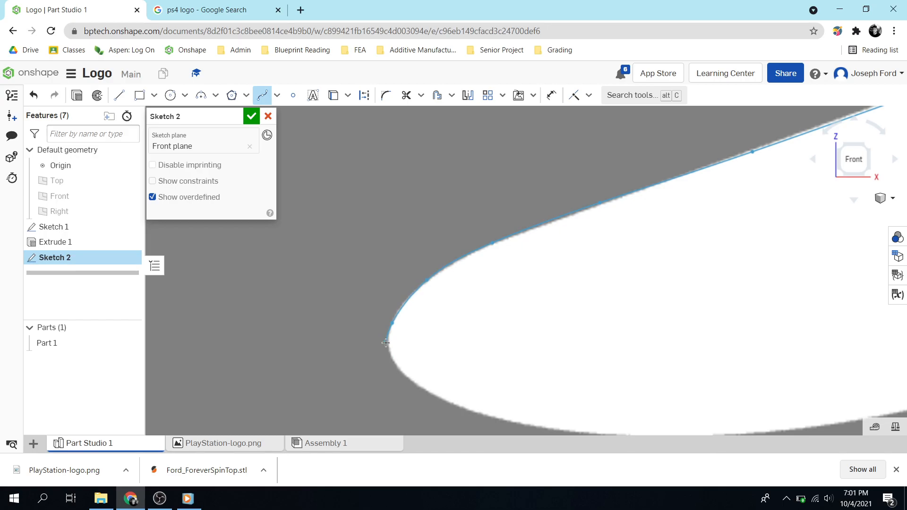
mouse_move(396, 365)
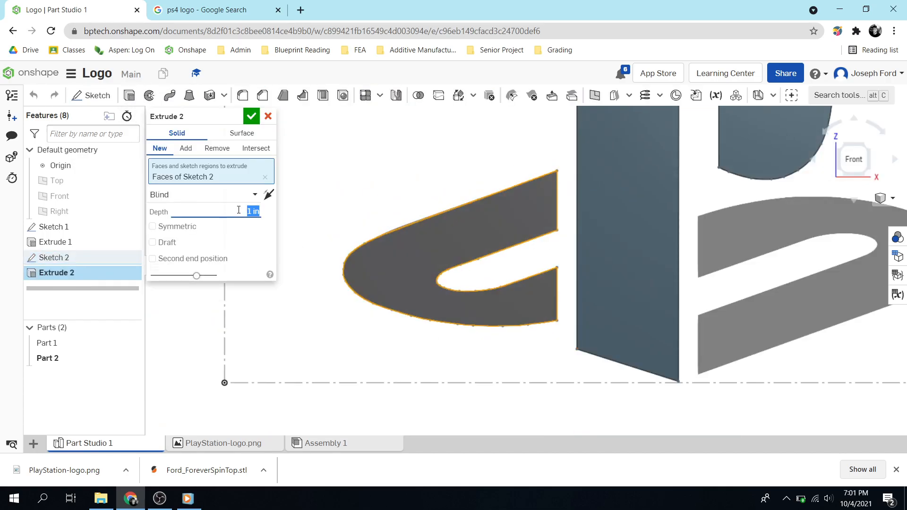
Extrude the left swoosh from Sketch 2 as new Part 2 at a depth of .12.
type(".12")
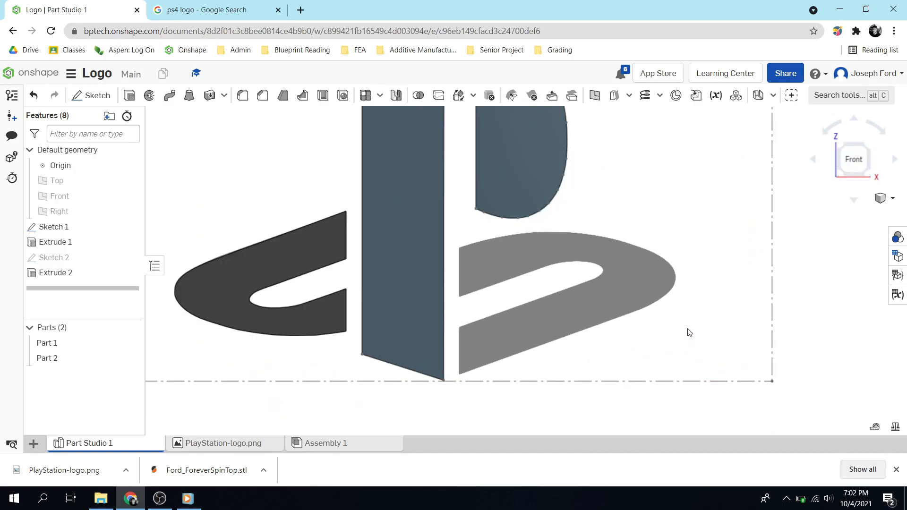
mouse_move(527, 323)
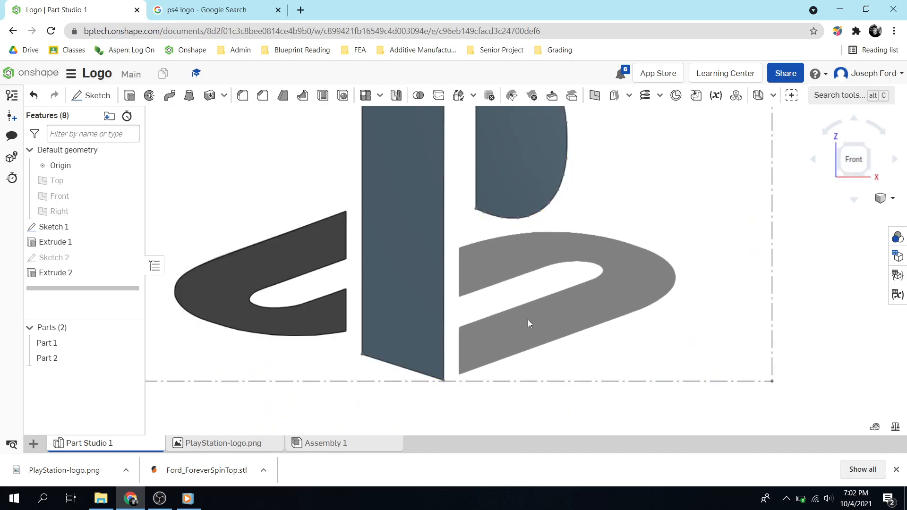
Start Sketch 3 on Front and trace the right swoosh's top and bottom edges with splines.
left_click(92, 96)
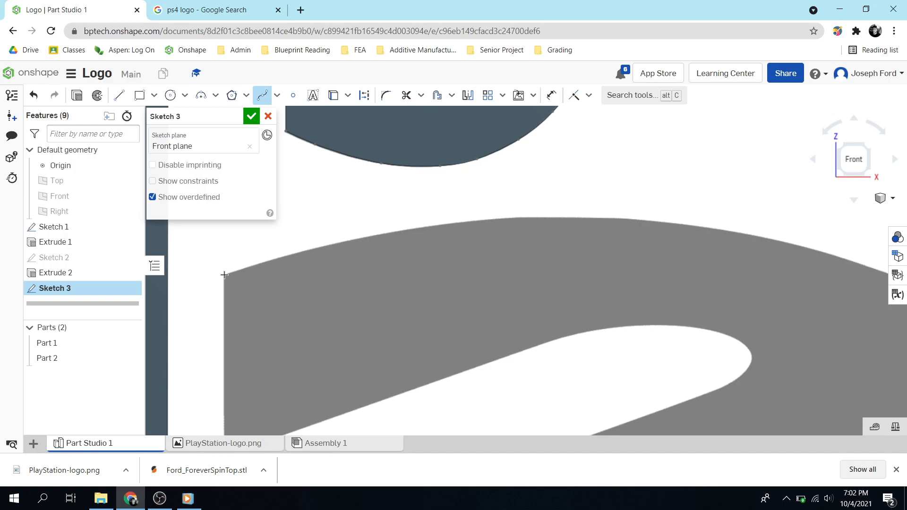
left_click_drag(224, 274, 279, 256)
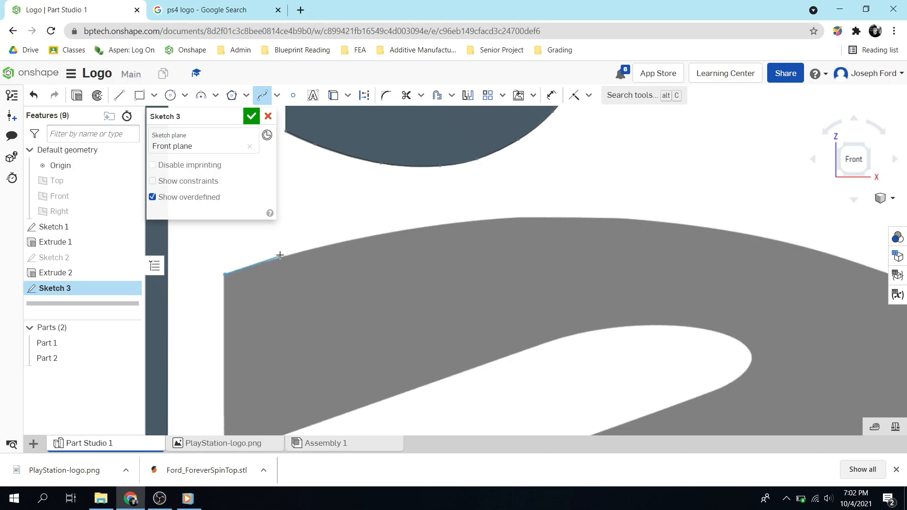
mouse_move(280, 260)
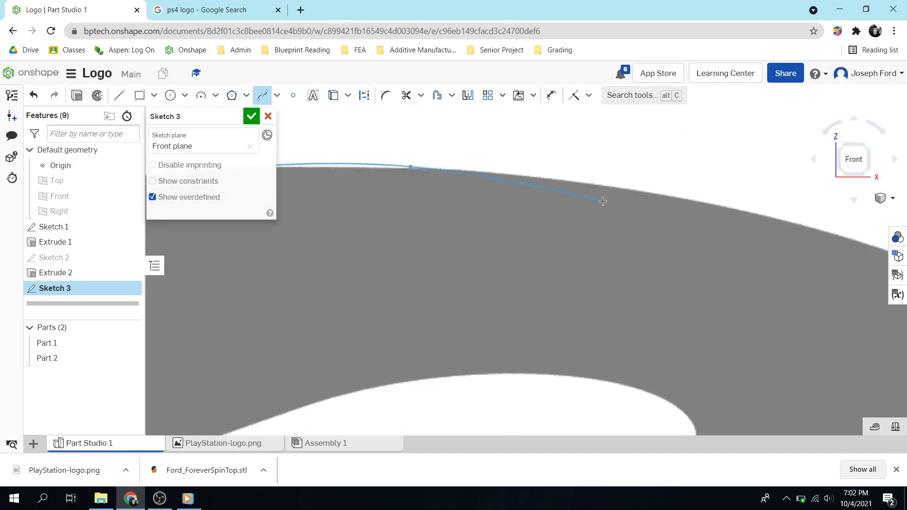
left_click_drag(603, 201, 530, 175)
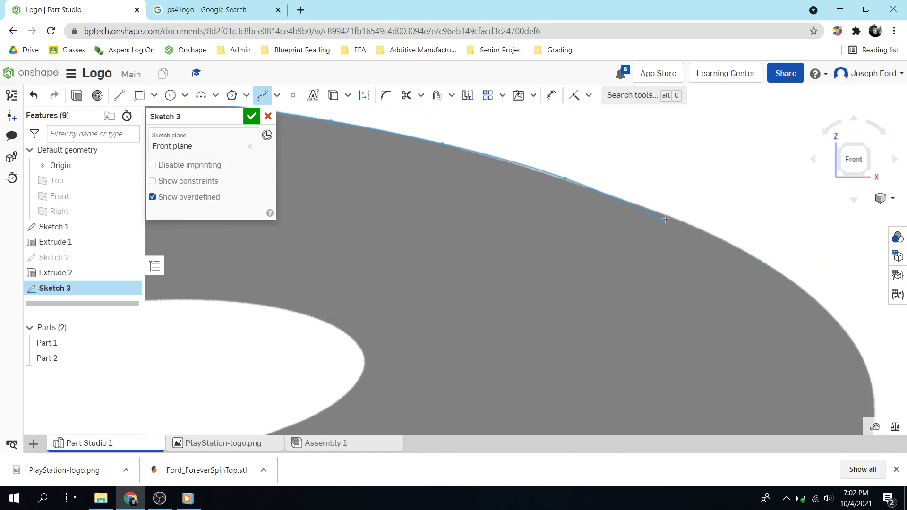
mouse_move(672, 217)
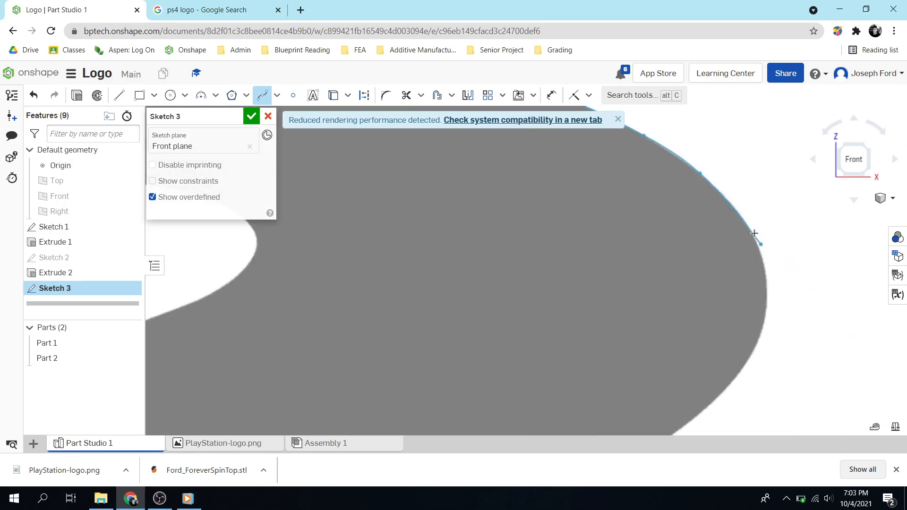
mouse_move(738, 217)
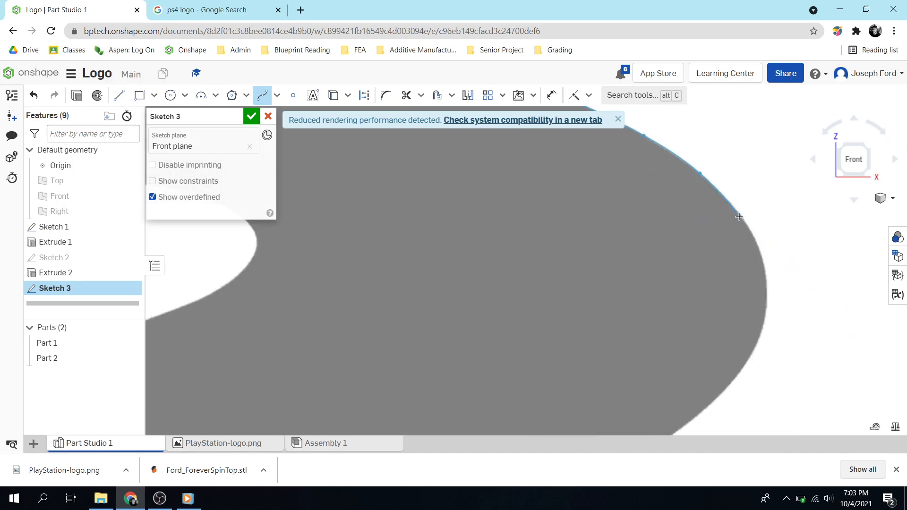
mouse_move(766, 276)
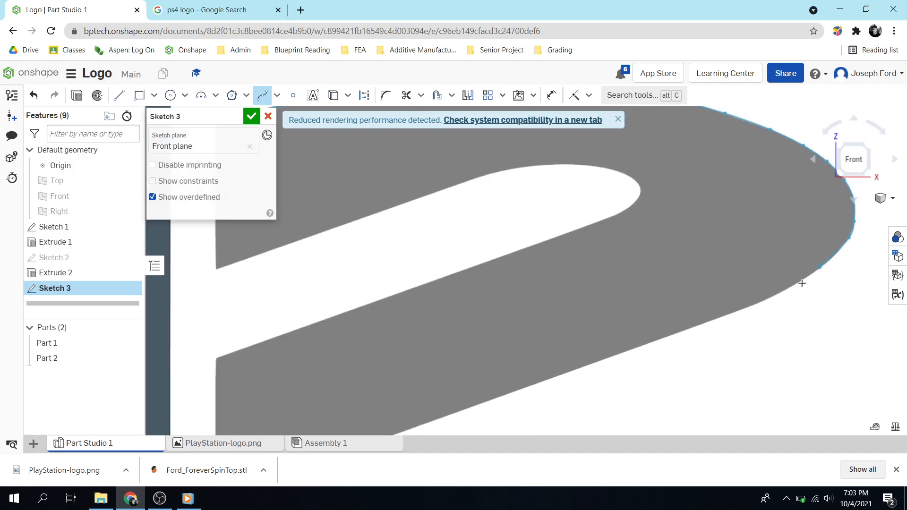
mouse_move(756, 304)
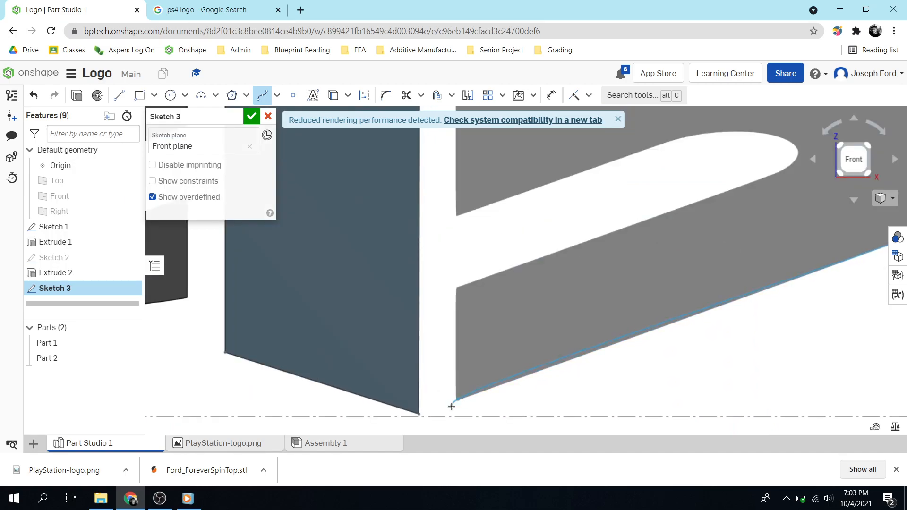
left_click(119, 94)
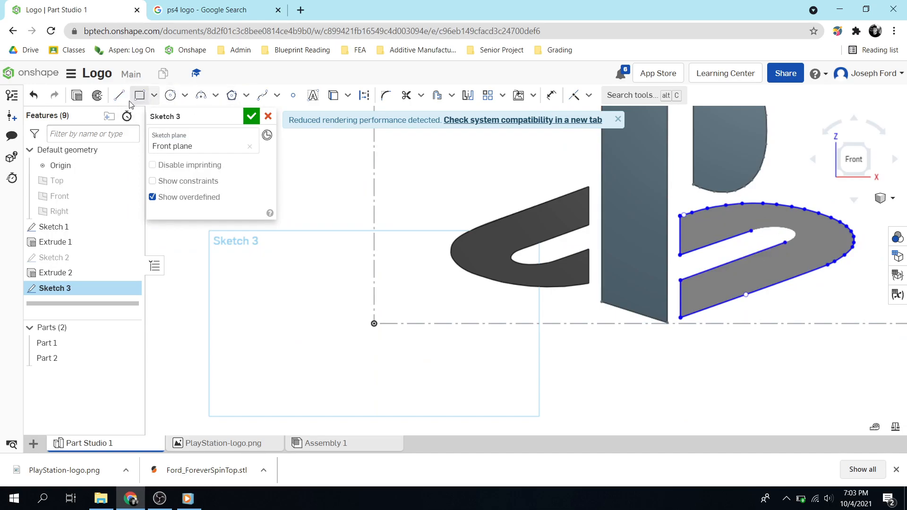
mouse_move(254, 114)
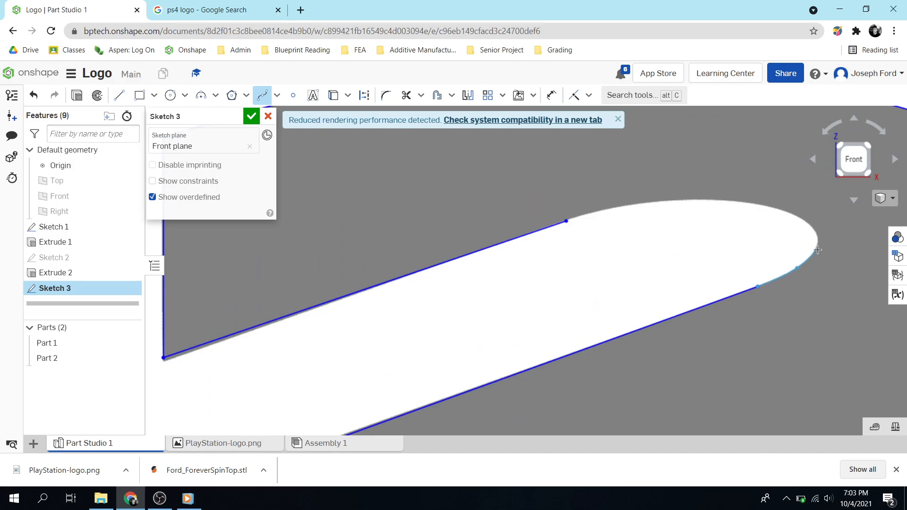
mouse_move(806, 222)
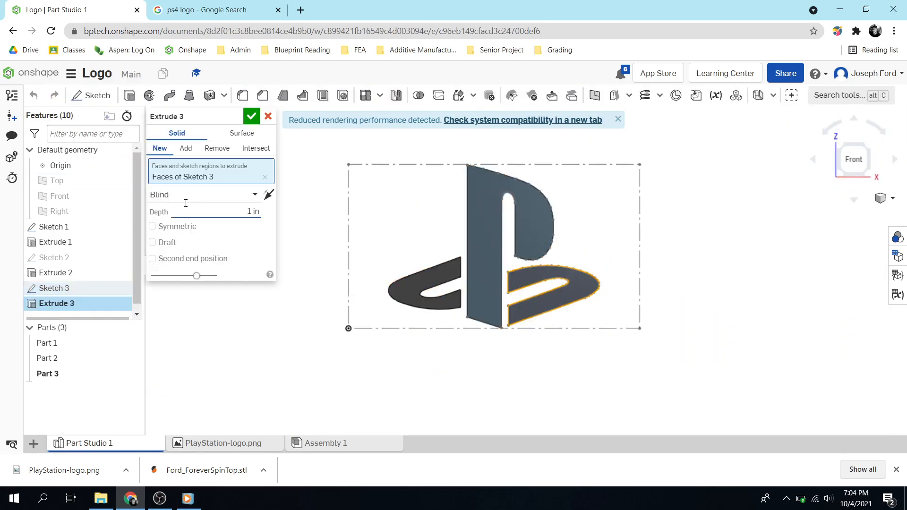
Set Extrude 3 depth to 0.125 in and confirm the right swoosh as Part 3.
left_click(220, 211)
type("0.125")
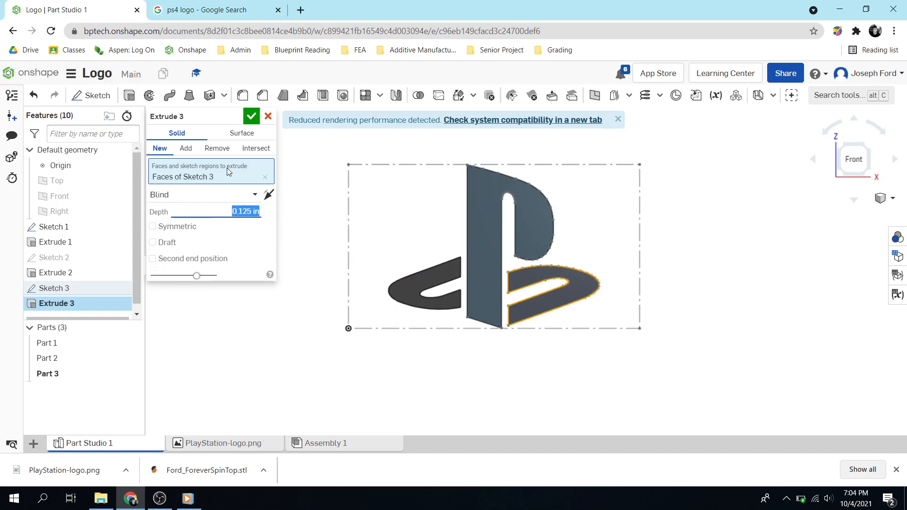
left_click(252, 116)
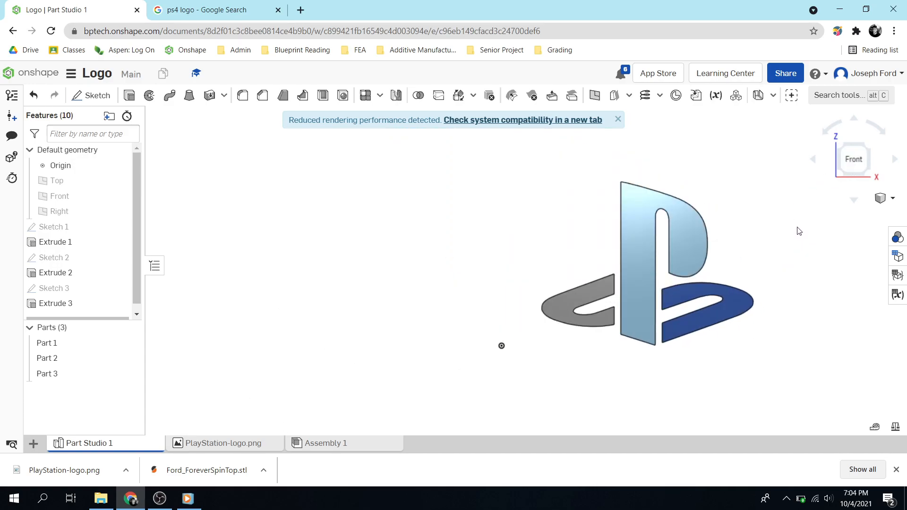
mouse_move(786, 234)
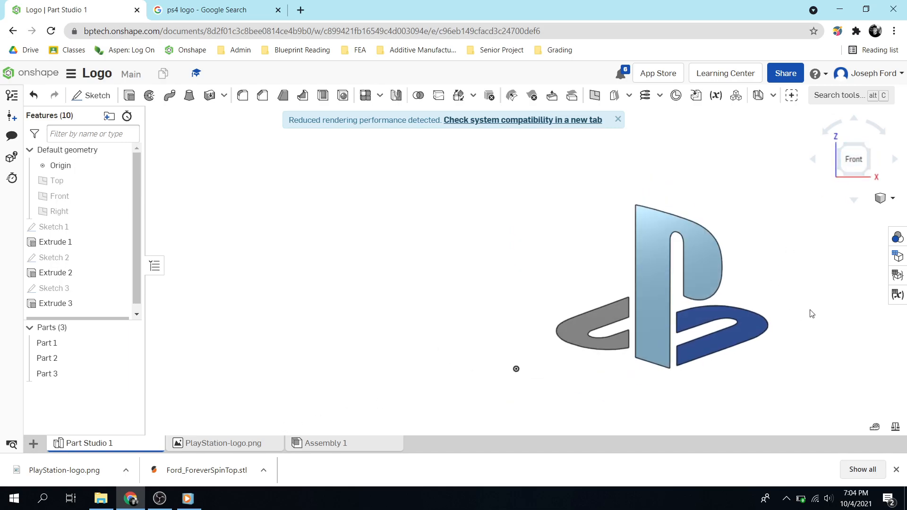
mouse_move(798, 315)
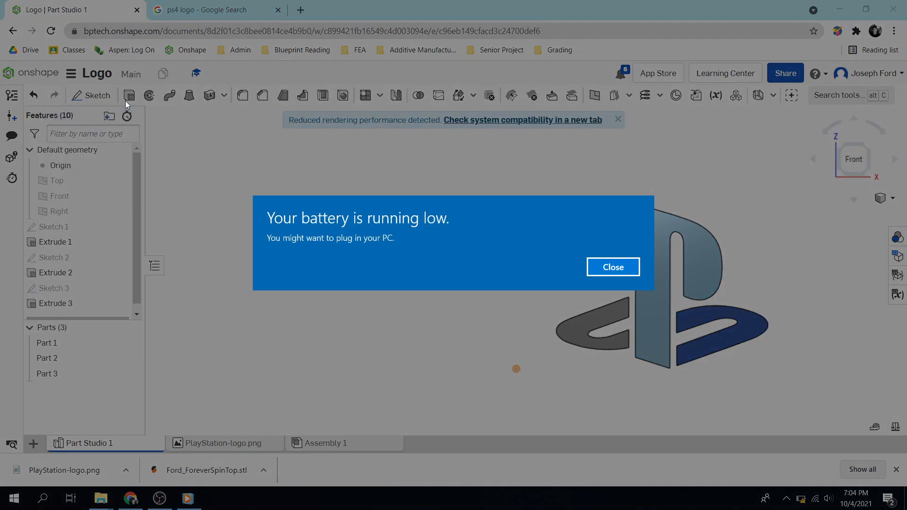
Start Sketch 4 on Front with a rectangle around the logo and dimension its height to 5.
left_click(613, 266)
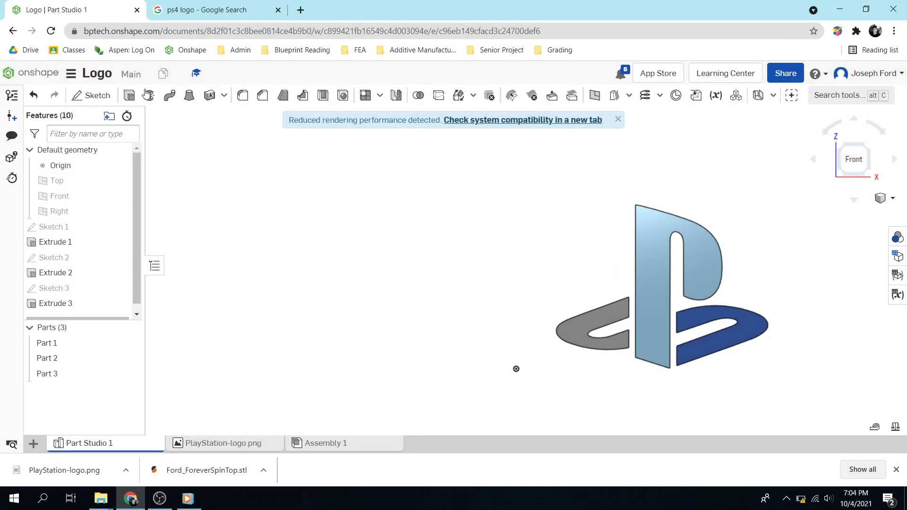
left_click(95, 94)
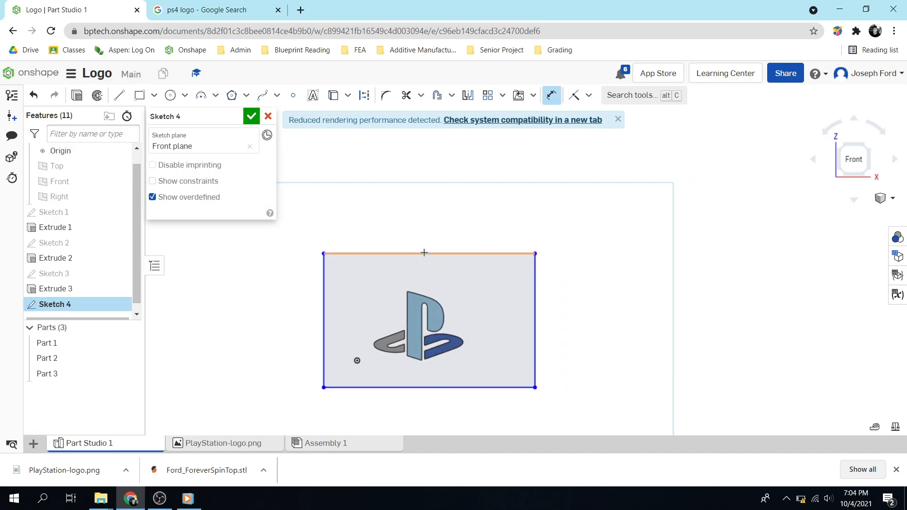
left_click(424, 253)
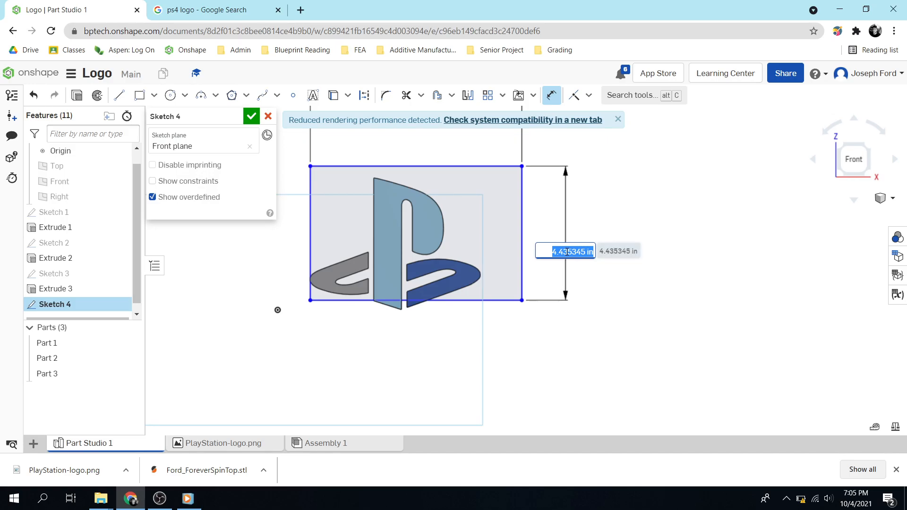
type("5")
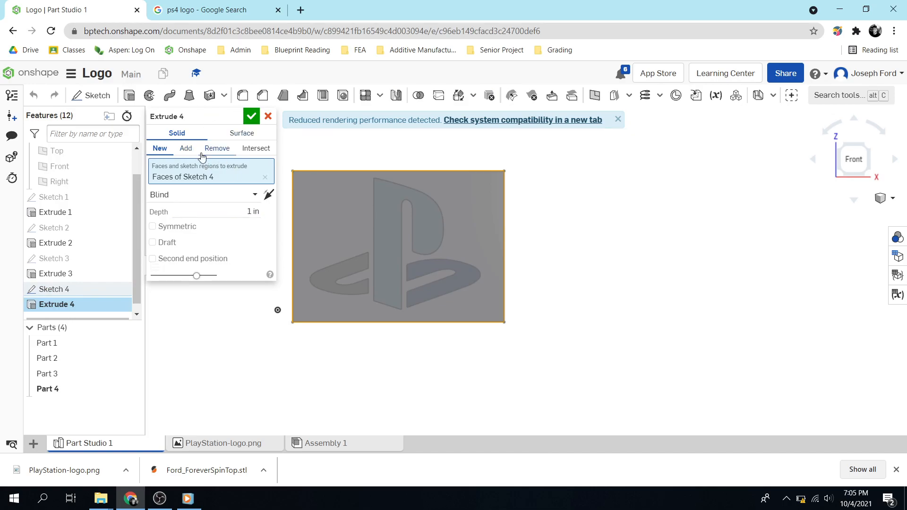
Extrude the Sketch 4 rectangle 0.25 in as new Part 4, the backing plate.
left_click(185, 149)
type("2")
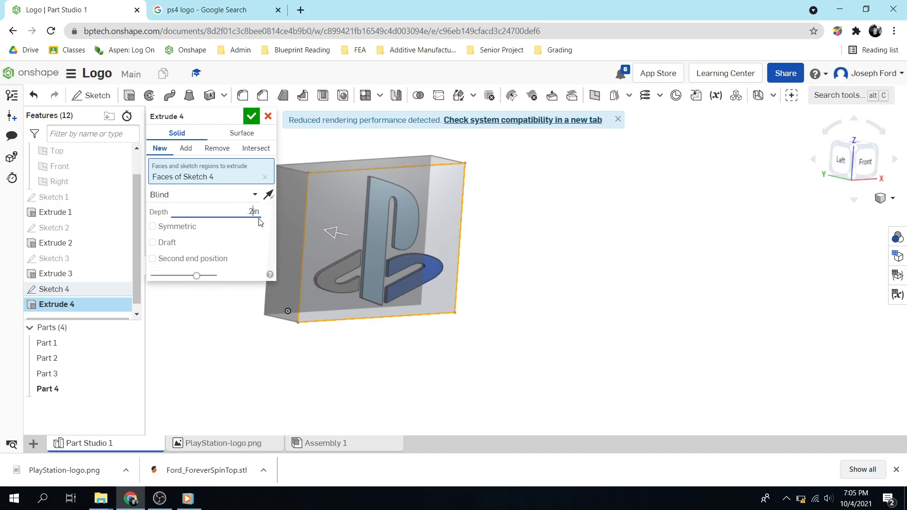
type("0.25 in")
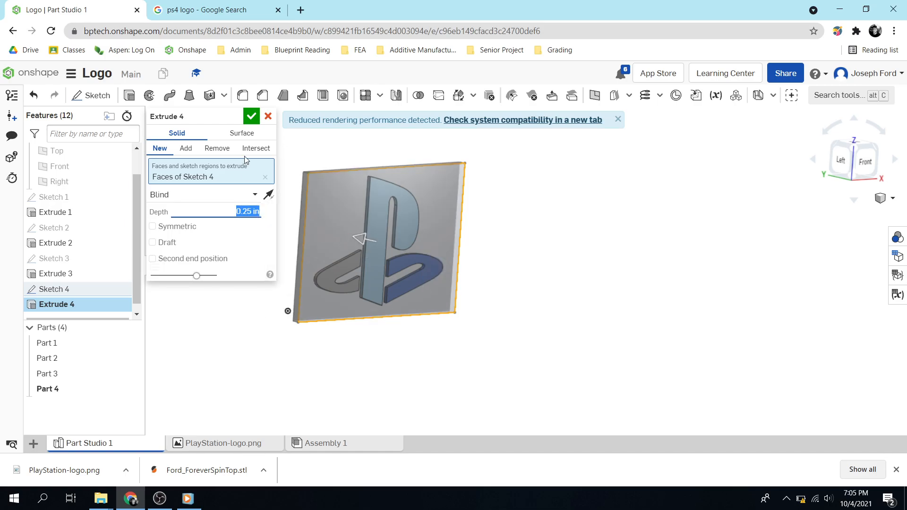
left_click(251, 115)
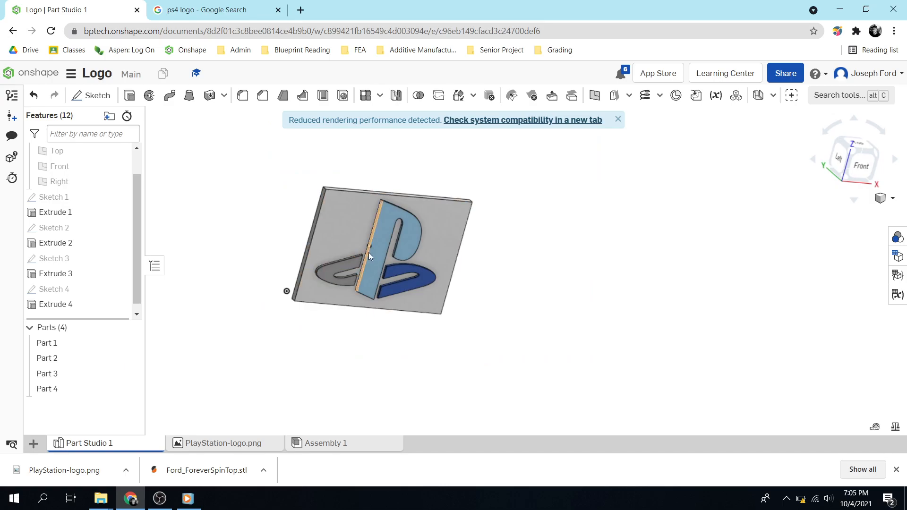
left_click(46, 343)
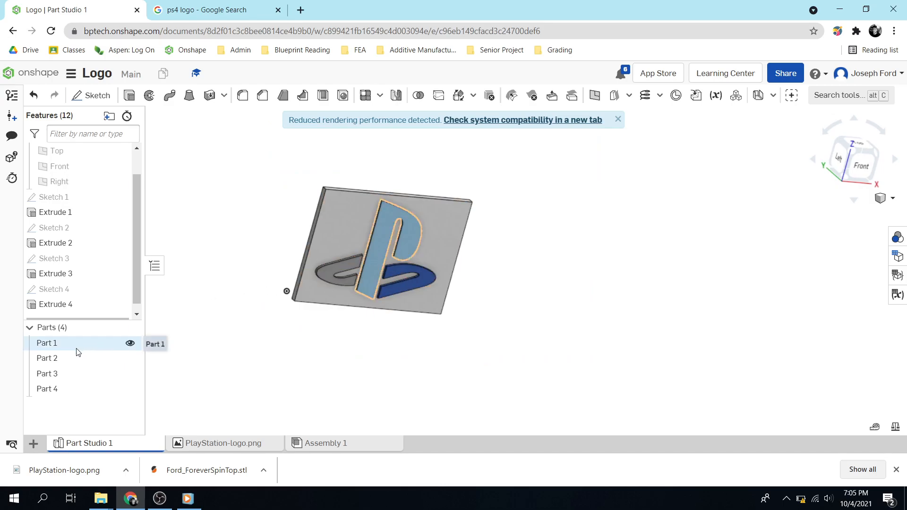
right_click(46, 342)
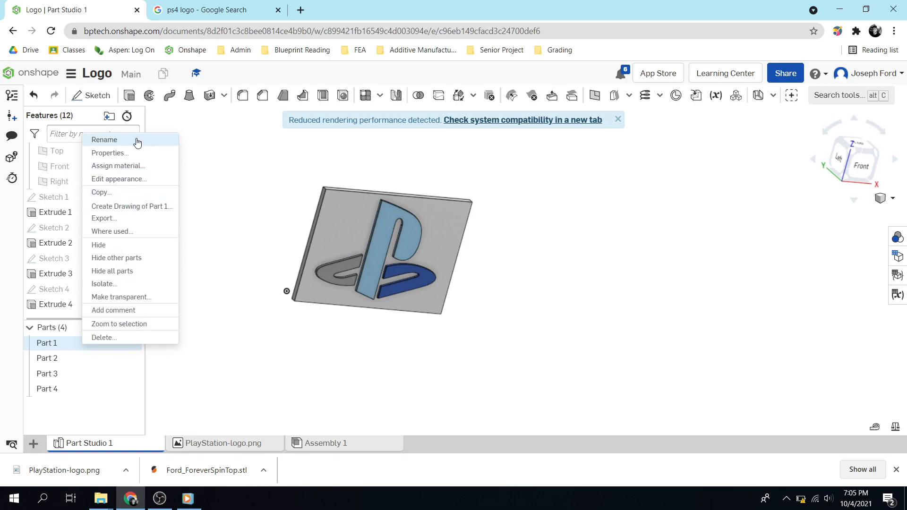
mouse_move(113, 221)
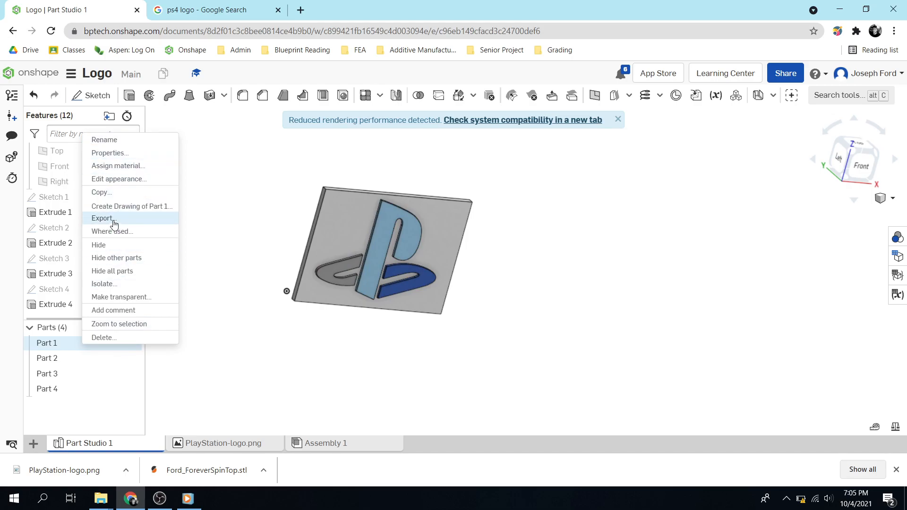
left_click(102, 219)
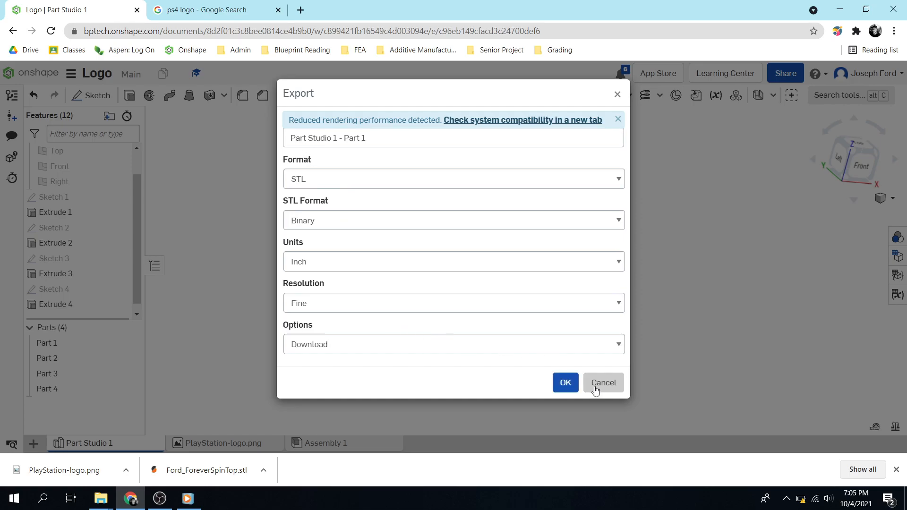
left_click(603, 382)
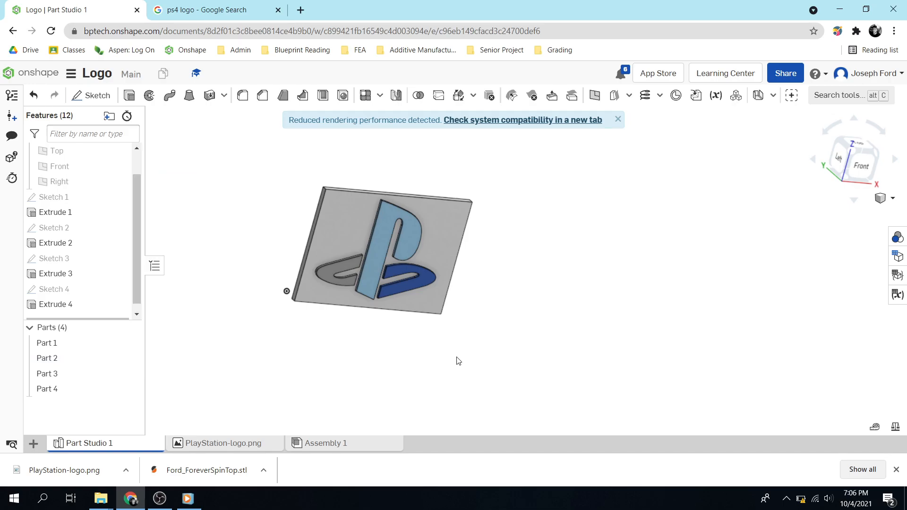
mouse_move(829, 410)
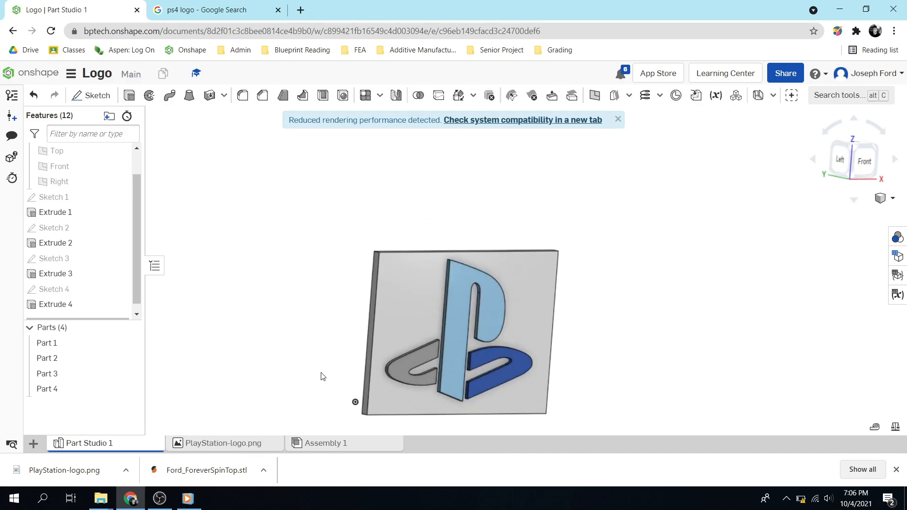
mouse_move(323, 380)
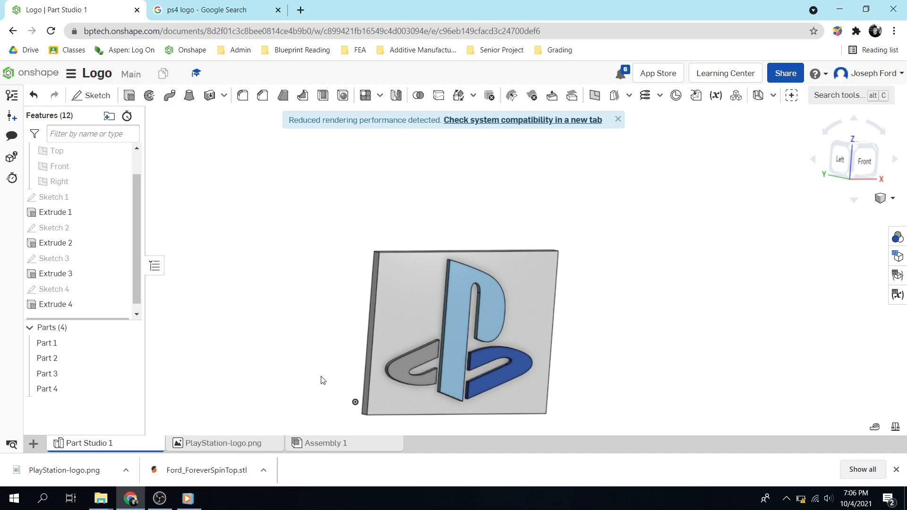
mouse_move(320, 381)
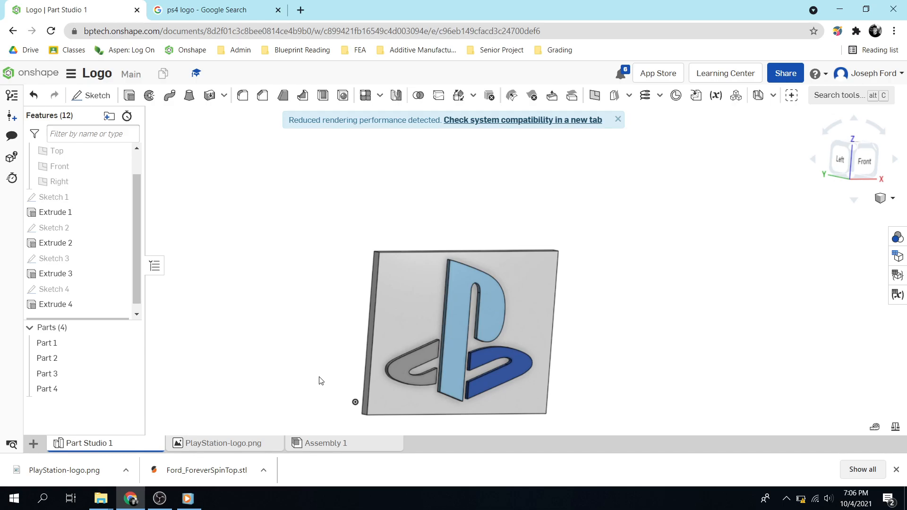
mouse_move(290, 402)
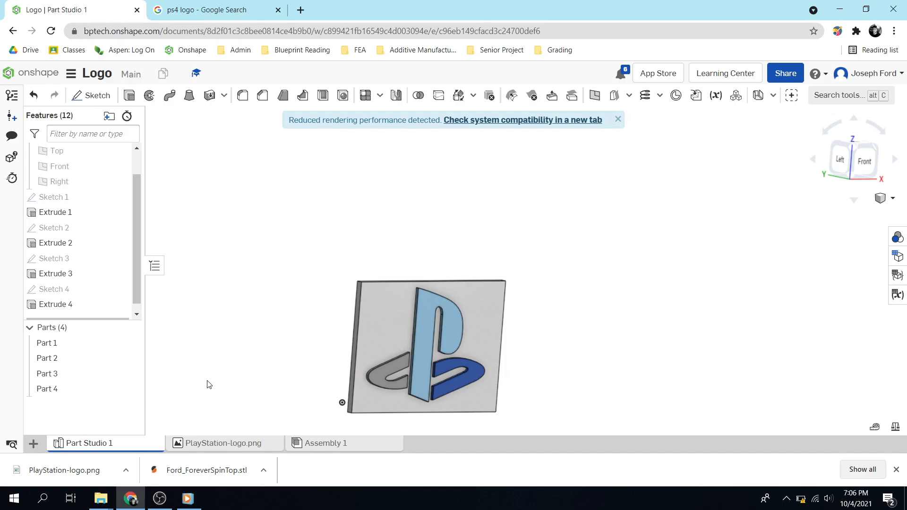
mouse_move(447, 395)
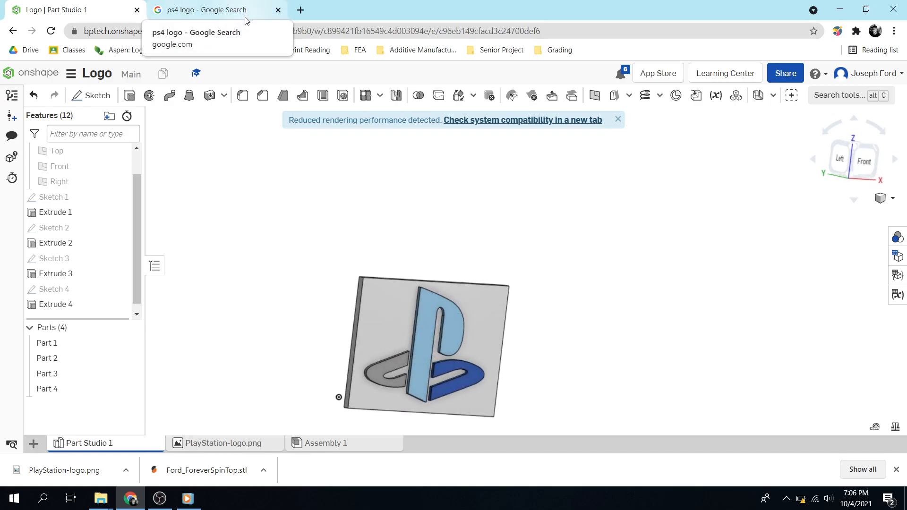
mouse_move(355, 192)
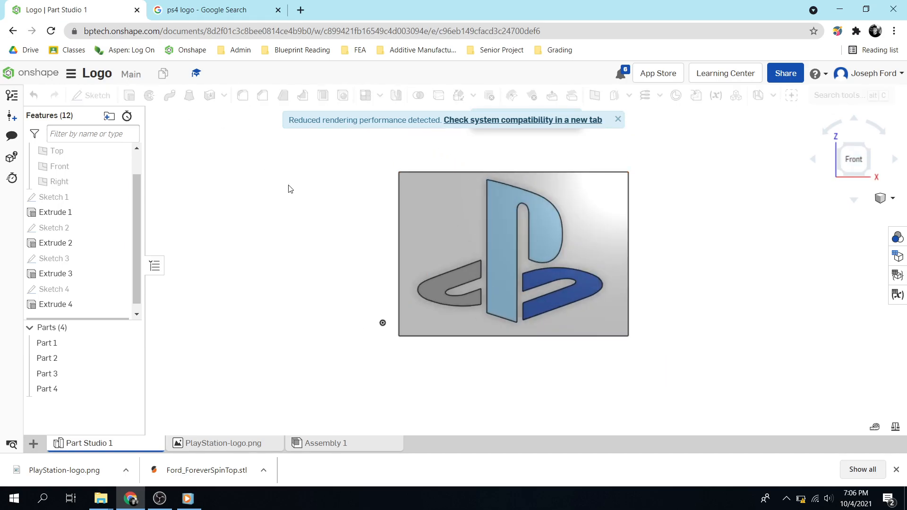
Sketch a circle in the plate's top-left corner and cut it through Part 4 as Extrude 5.
left_click(95, 94)
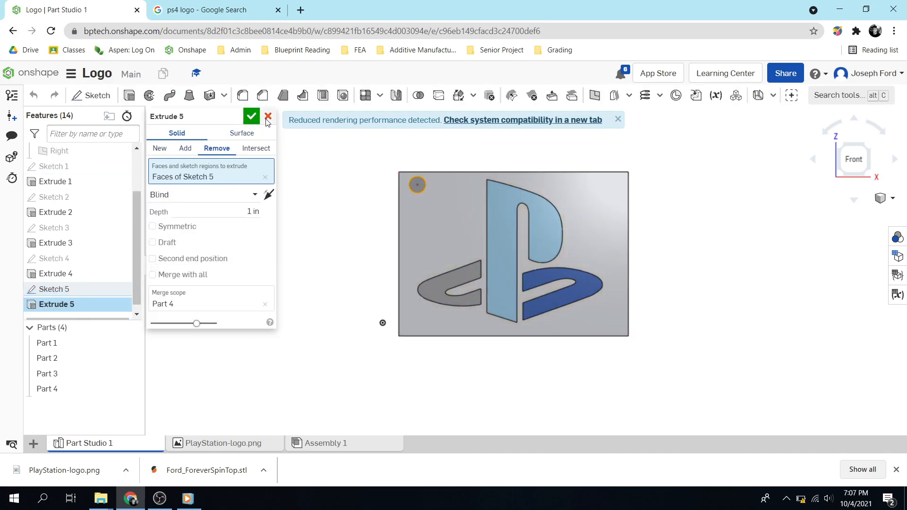
left_click(251, 116)
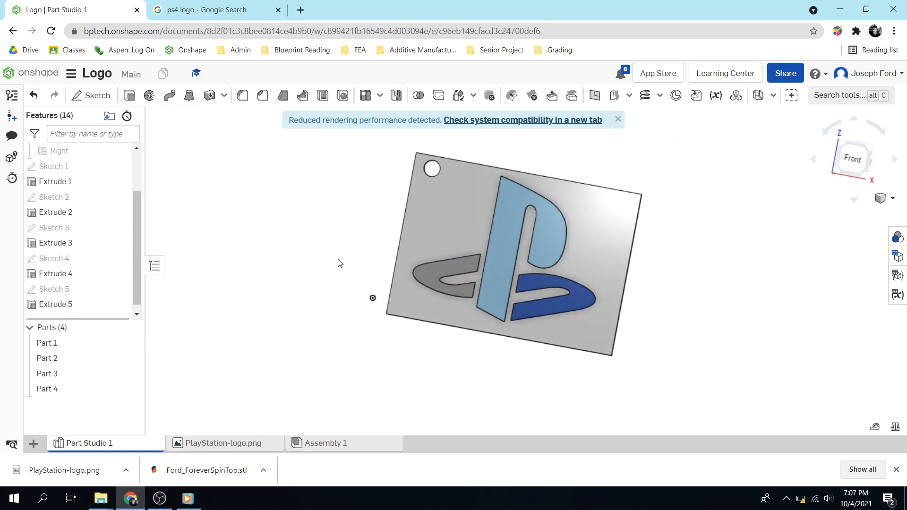
mouse_move(722, 274)
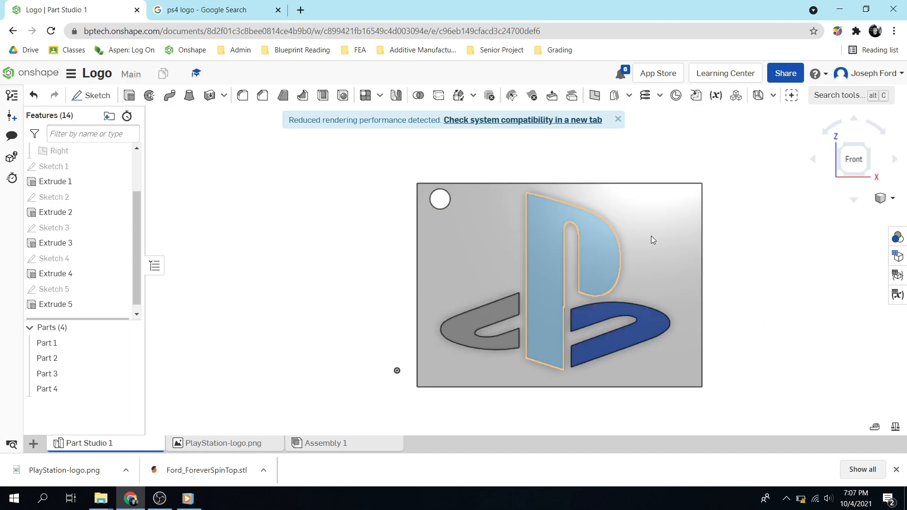
left_click(644, 246)
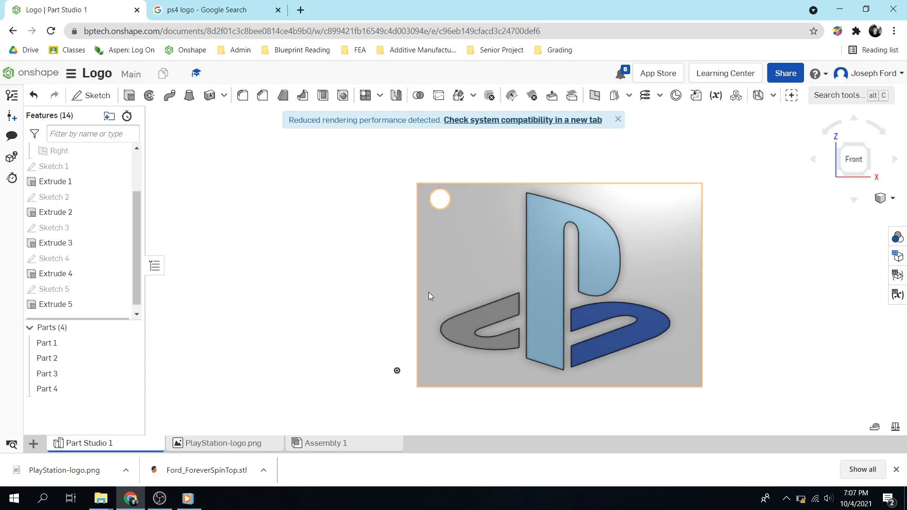
left_click(354, 303)
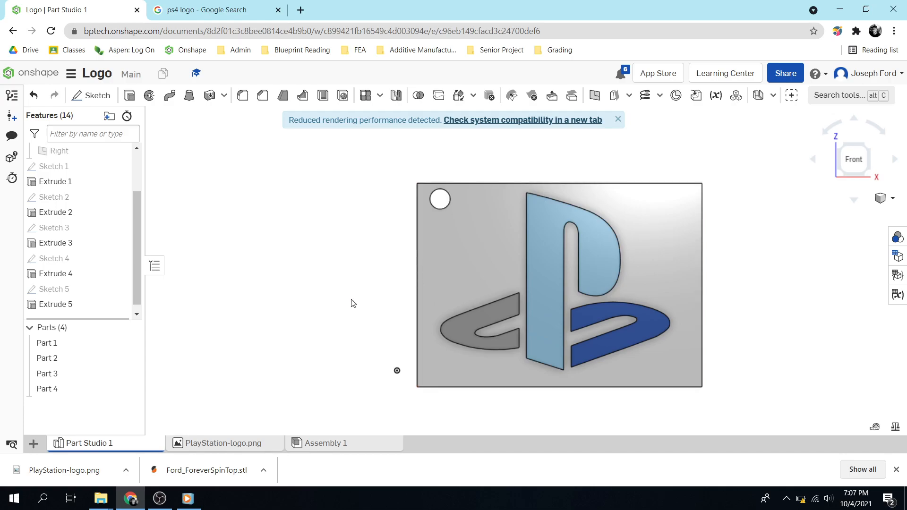